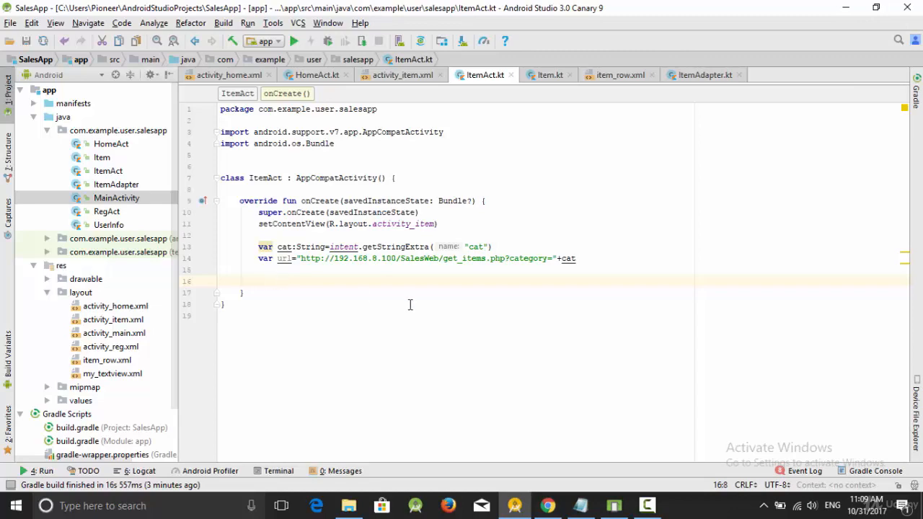
Declare rq:RequestQueue = Volley.newRequestQueue(this), importing RequestQueue and Volley via autocomplete
text(var)
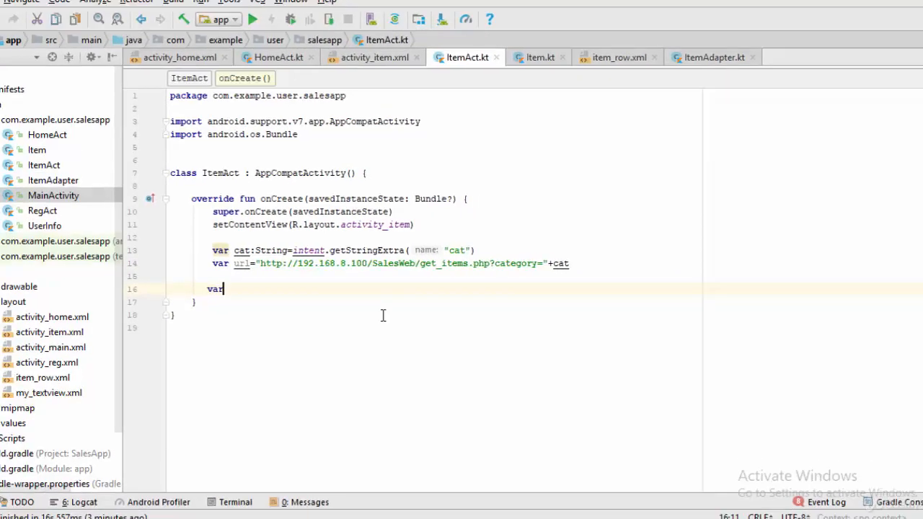
text(rq:)
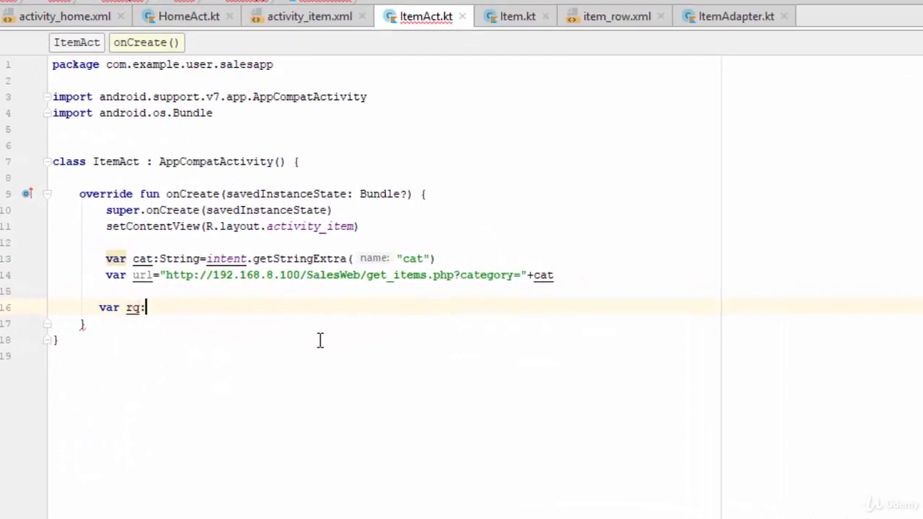
text(Req)
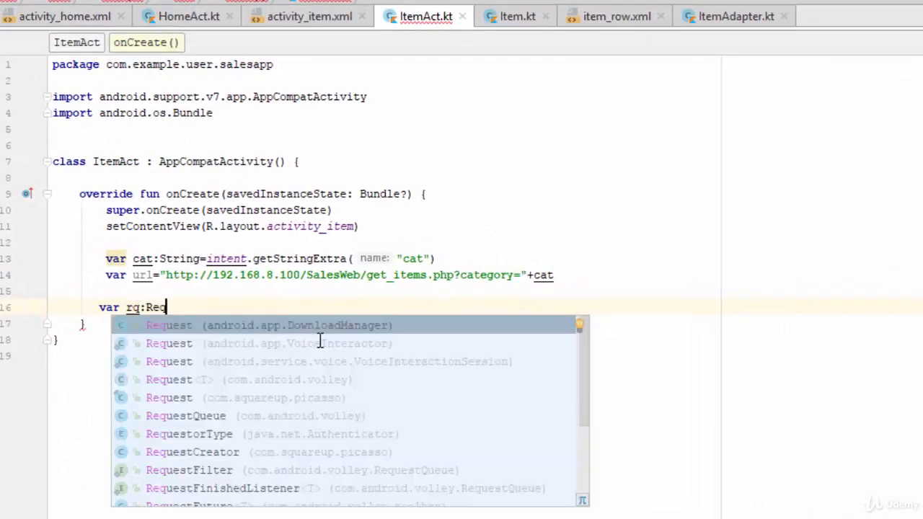
key(Down)
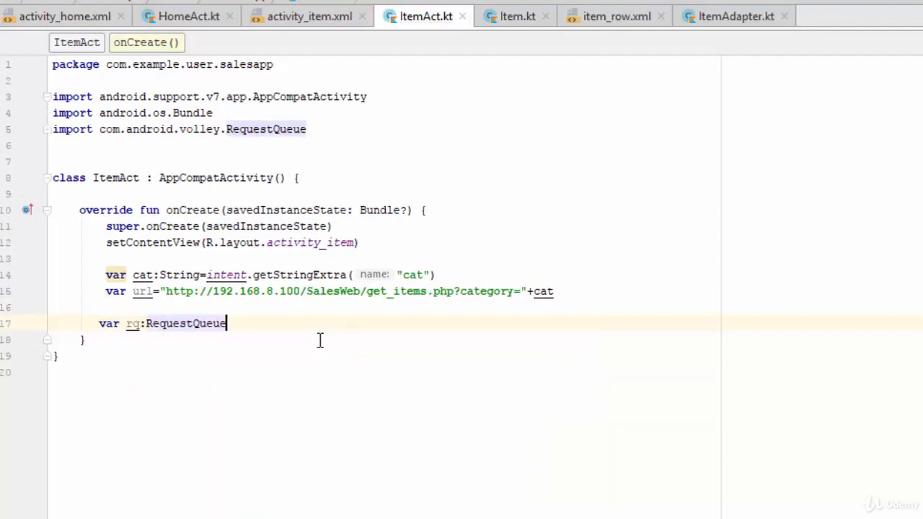
text(=V)
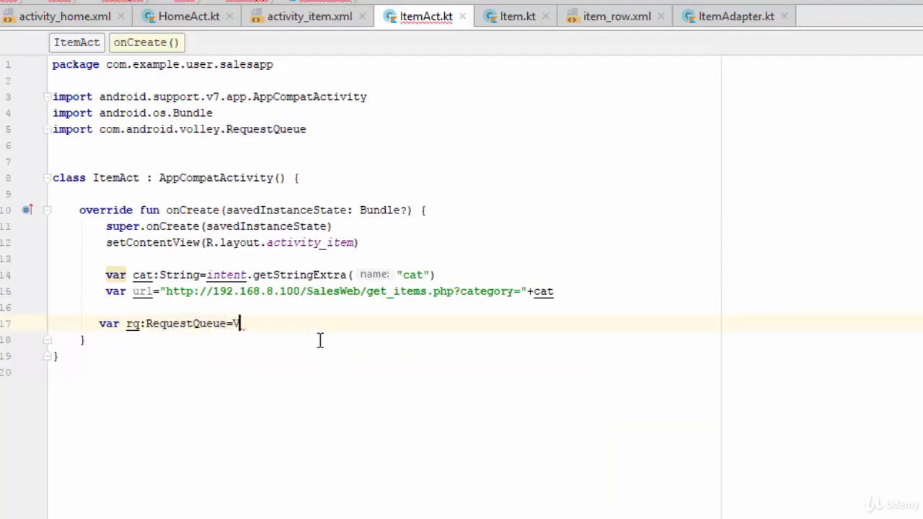
text(olley.newRequestQueue()
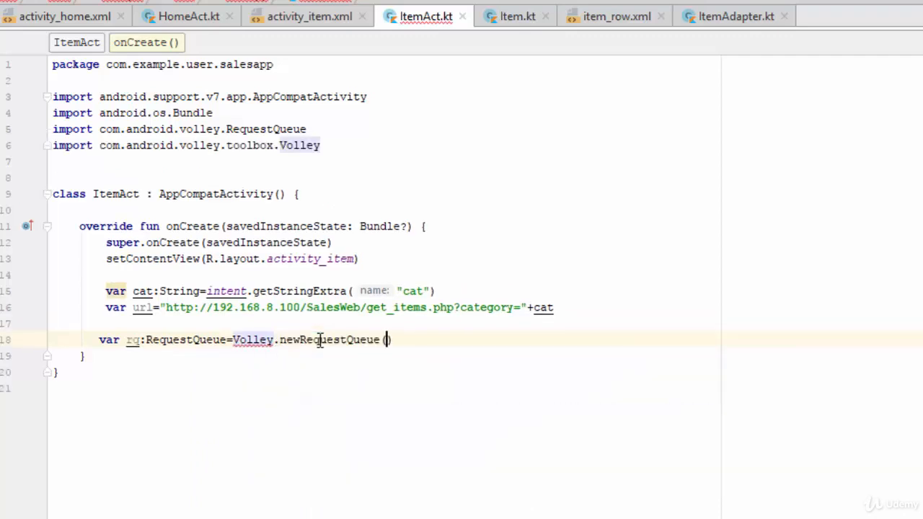
text(this)
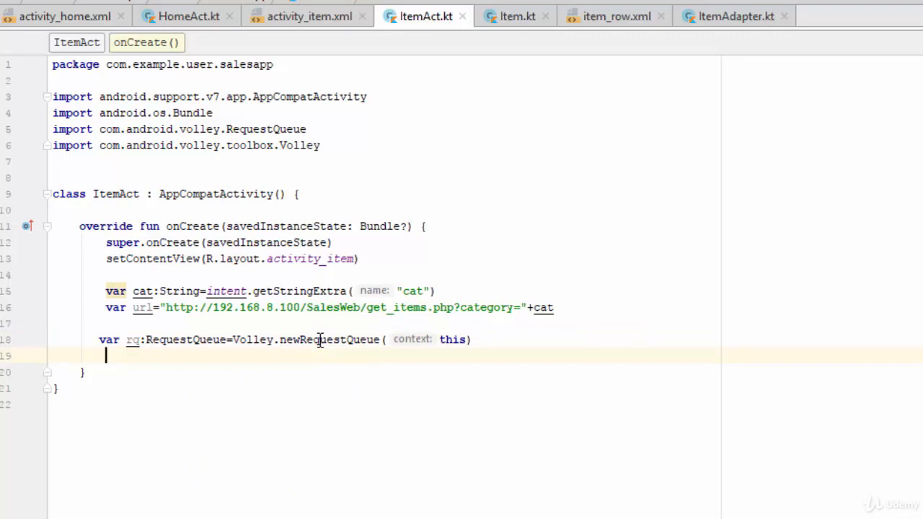
Define JsonArrayRequest 'jar' (GET, url) with response and error listeners, and queue it with rq.add(jar)
text(var)
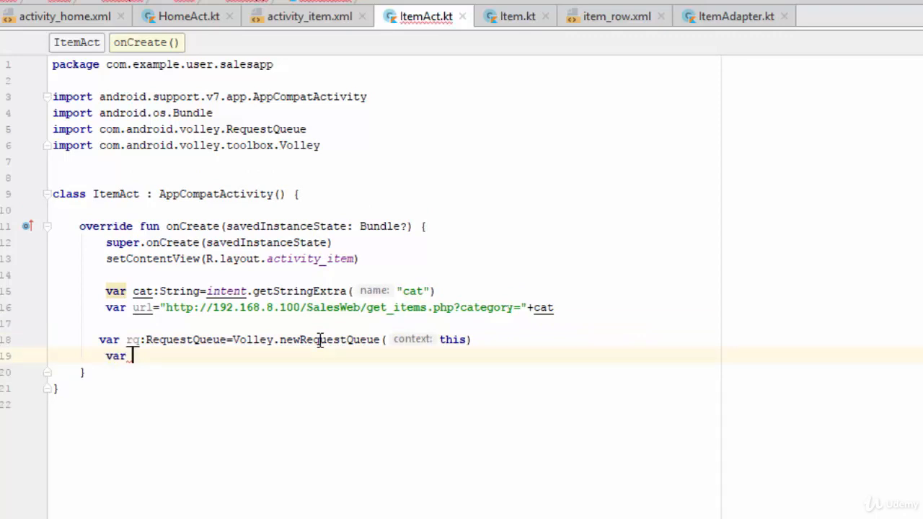
text(jar=)
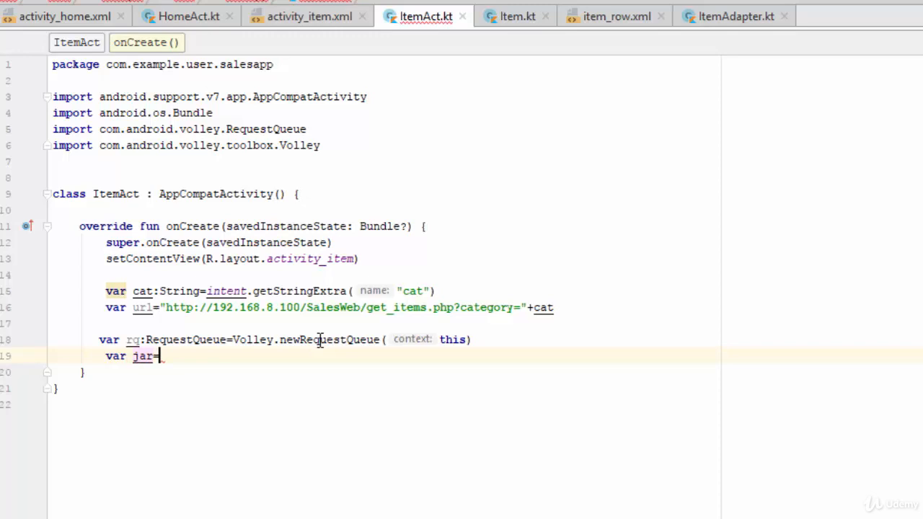
text(JsonArrayRequest)
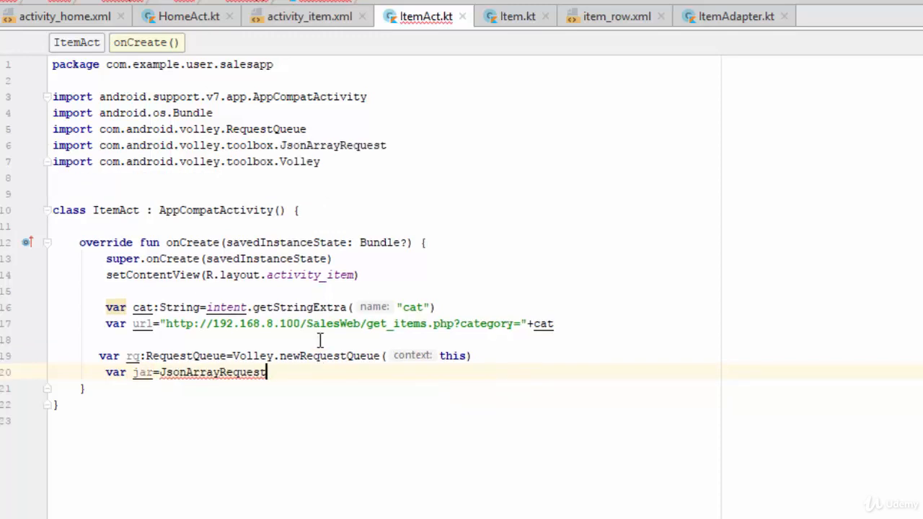
text((Request)
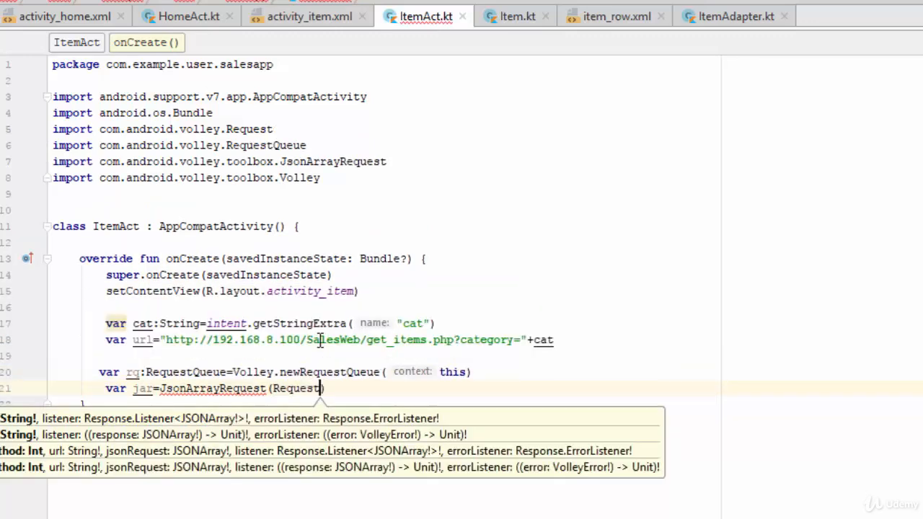
text(Method.GET,url,null,R)
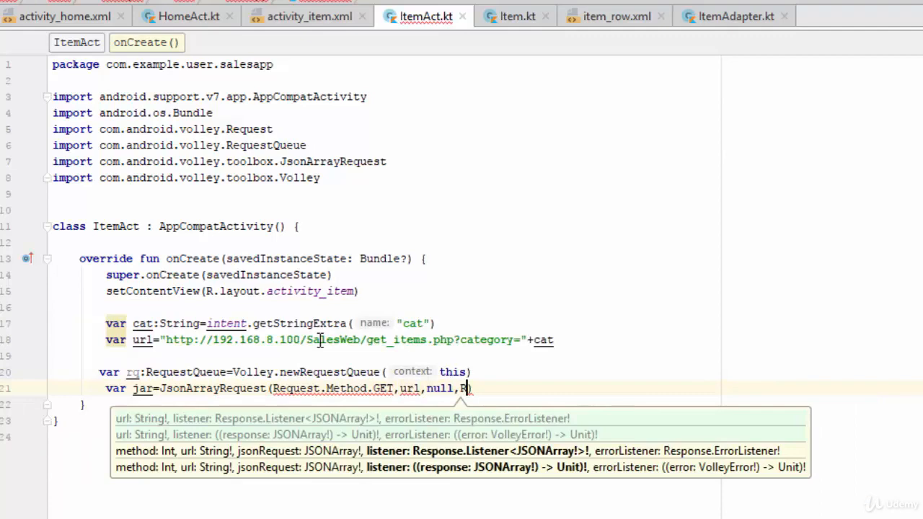
text(esponse.Listener { response ->)
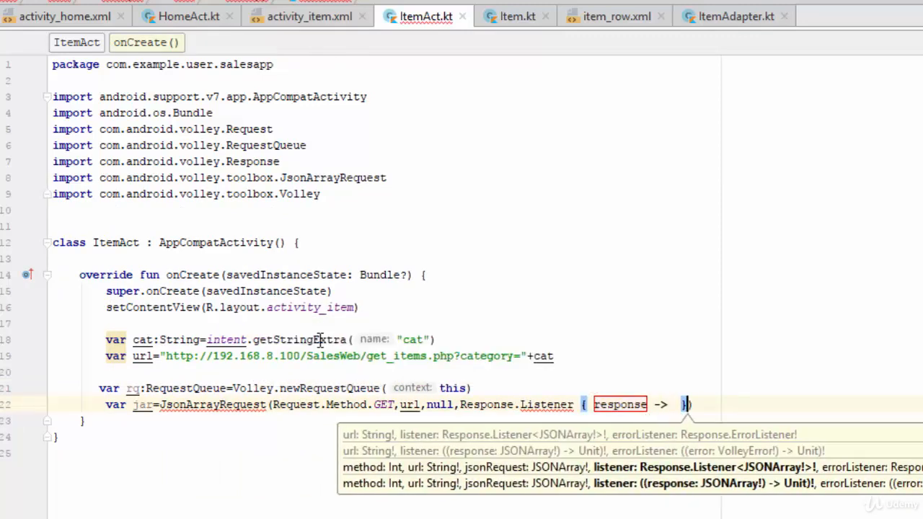
text(,Response.ErrorListener { e)
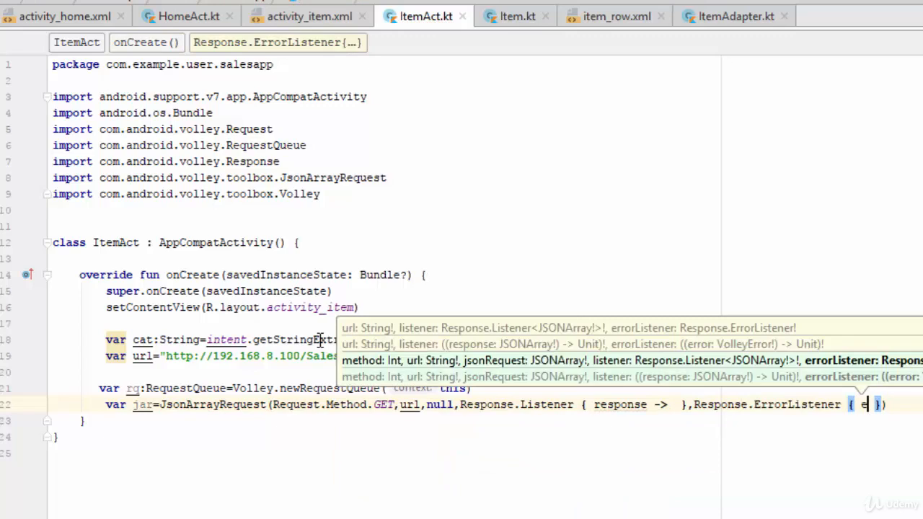
text(error ->)
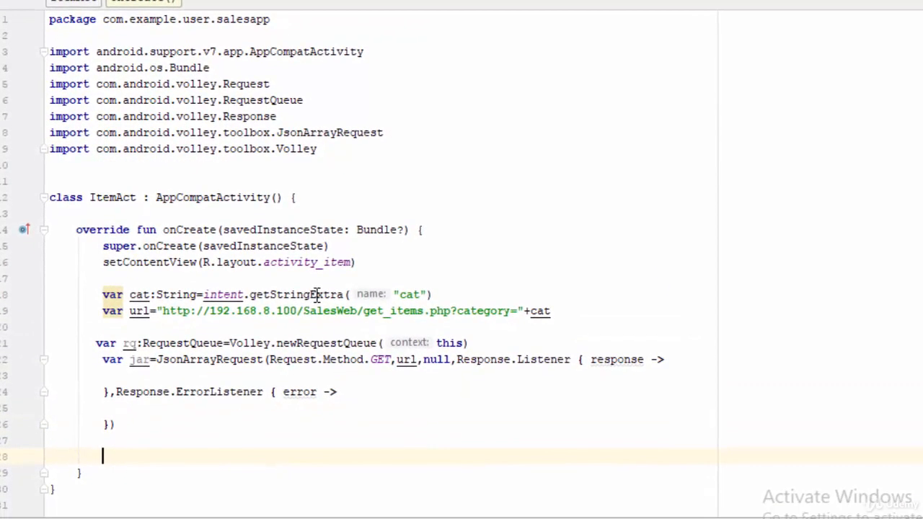
text(rq.add(jar)
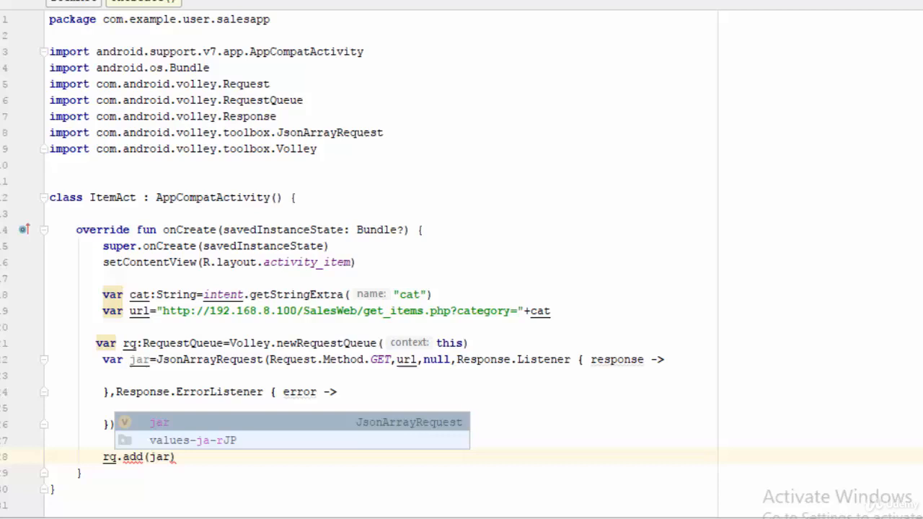
scroll(down, 3)
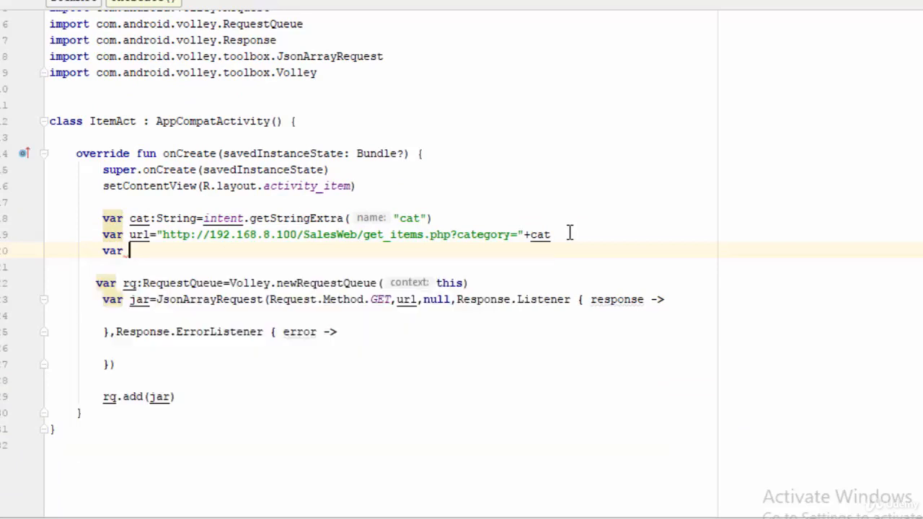
Declare var list=ArrayList<Item>() under the url
text(list=A)
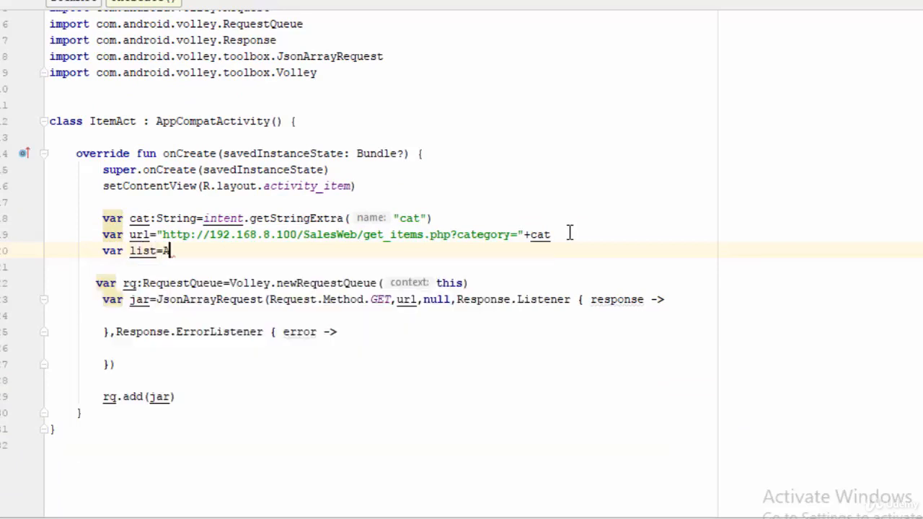
text(rrayL)
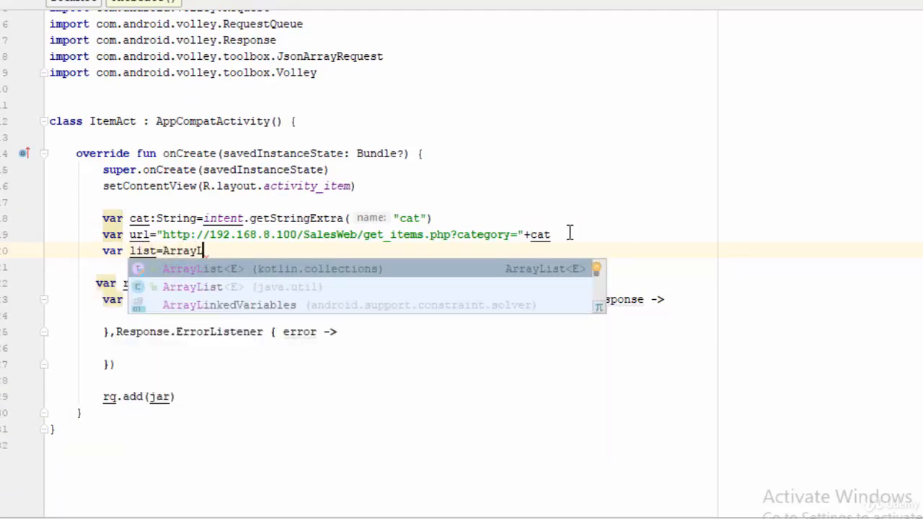
key(Enter)
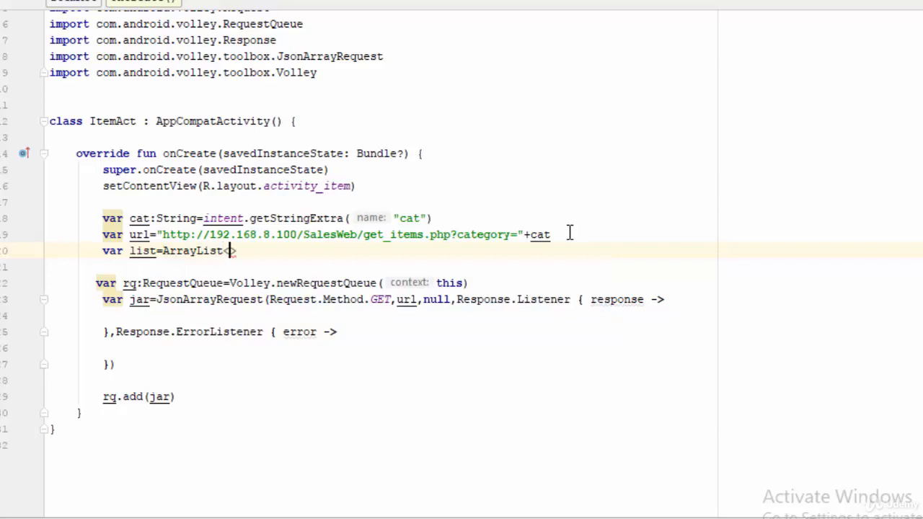
text(<Ite)
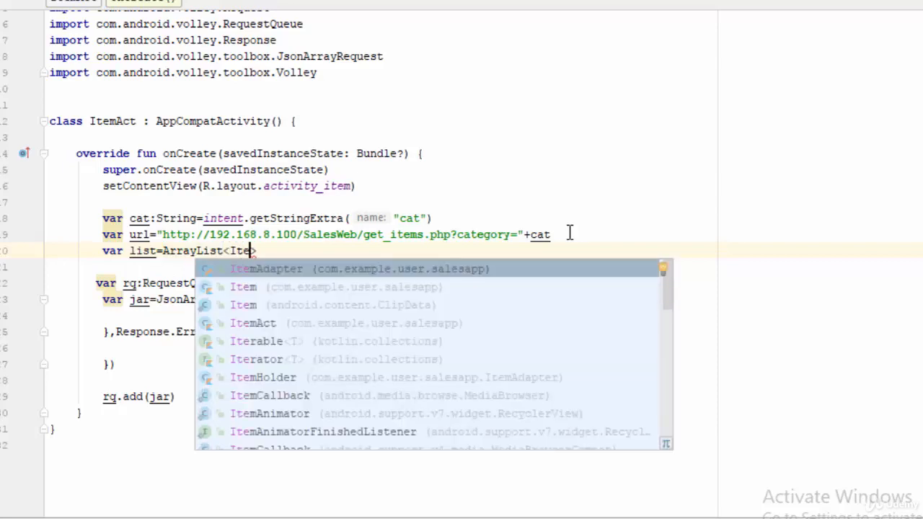
key(Escape)
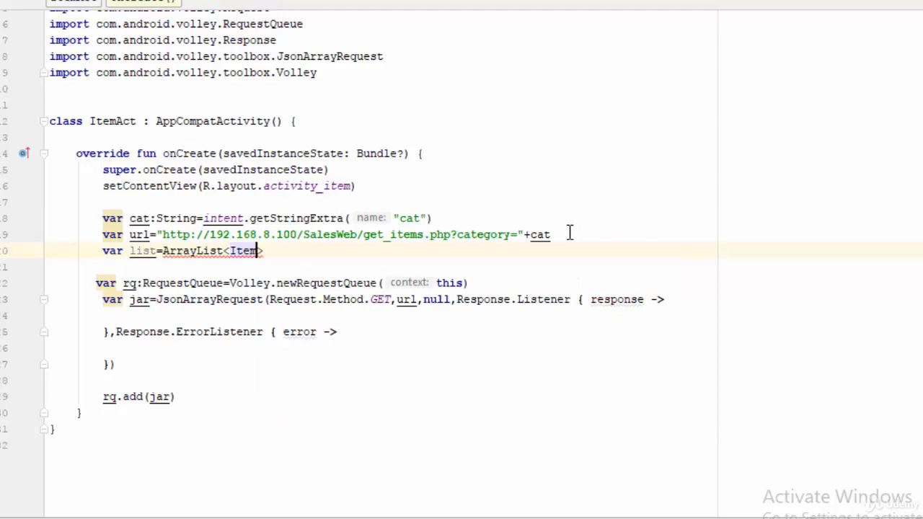
text(())
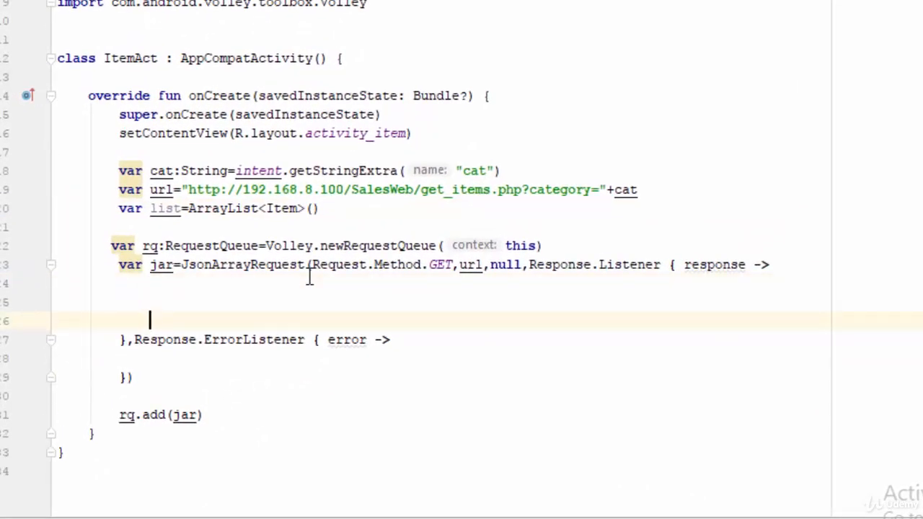
Start a for loop over x in 0..response.length()-1 inside the response listener
text(for()
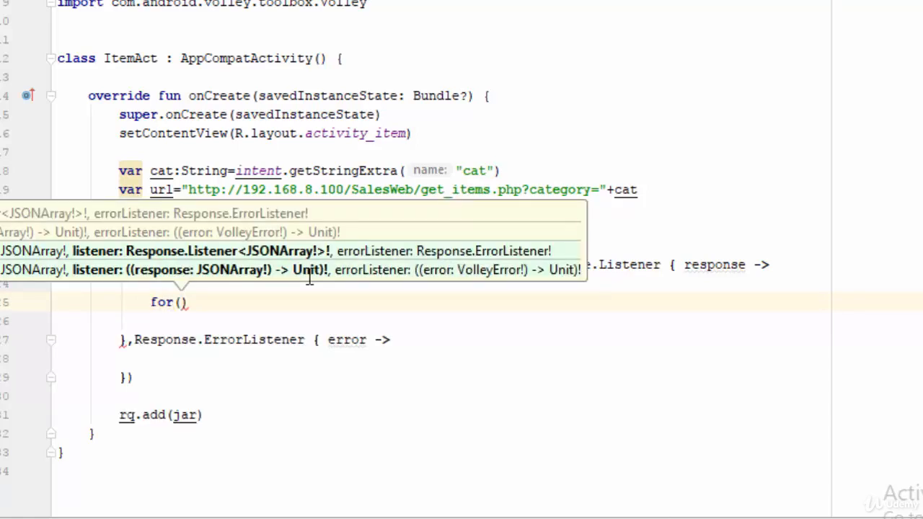
text(x in)
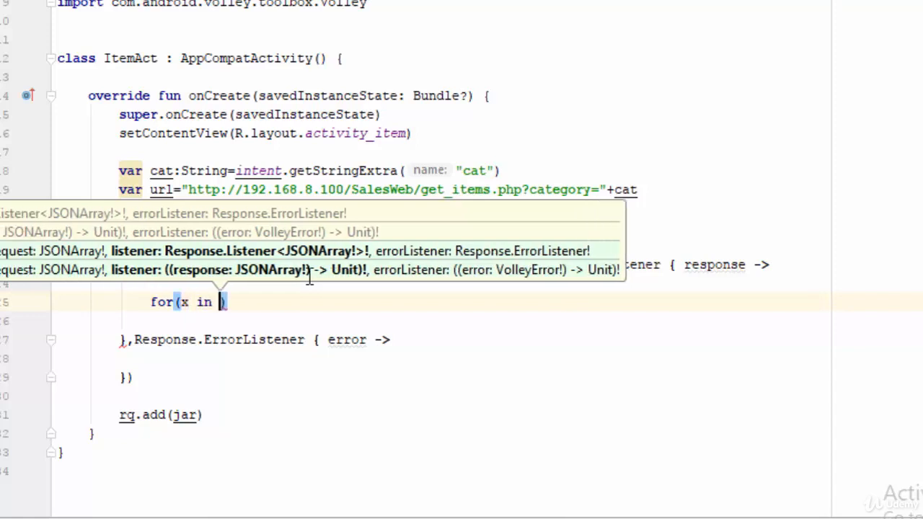
text(0..response.length()
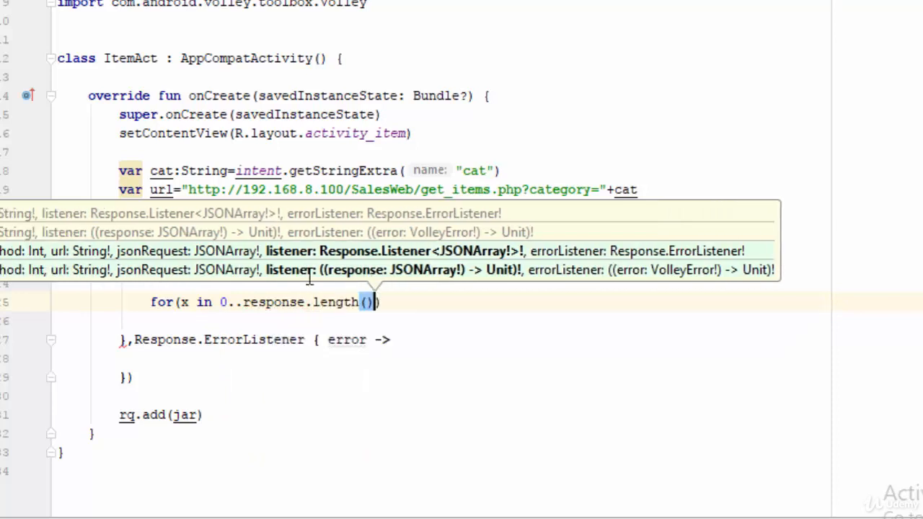
text(-1)
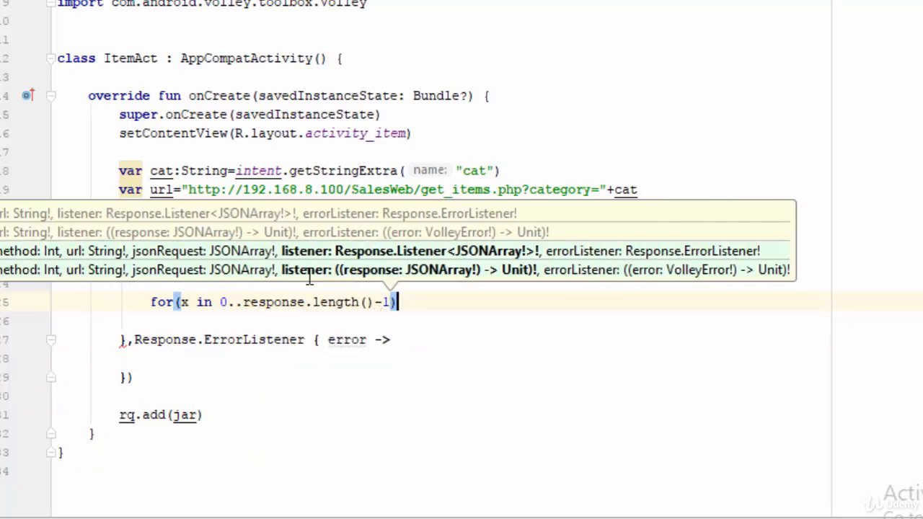
text(var list=ArrayList<Item>())
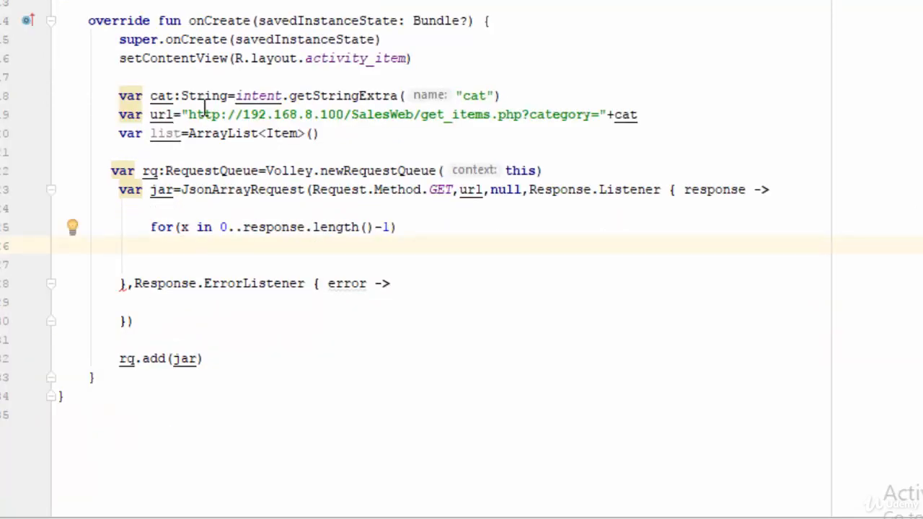
Begin list.add(Item(...)) with the id from response.getJSONObject(x).getInt
text(list)
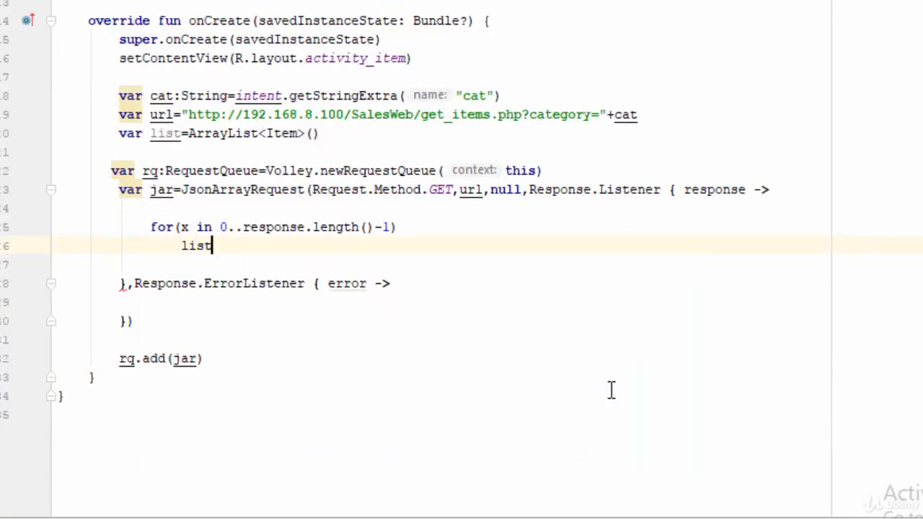
text(.ad)
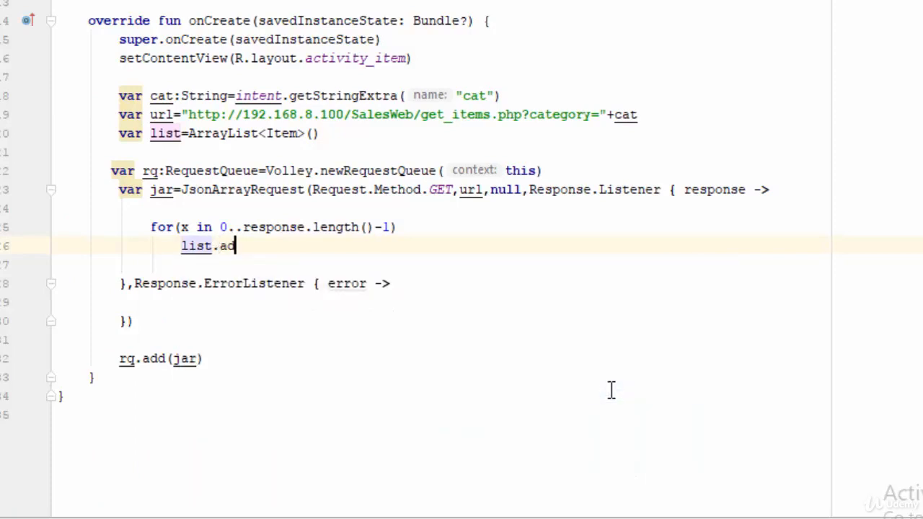
text(d(Item)
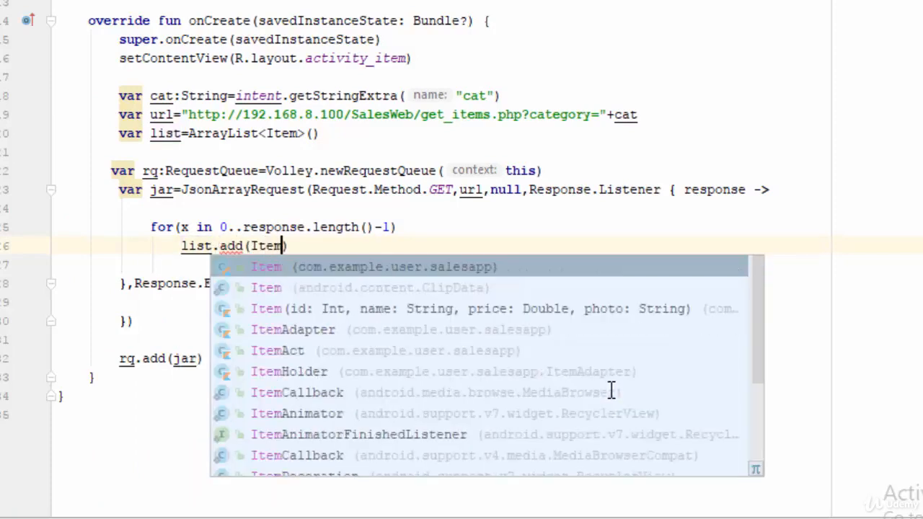
click(266, 266)
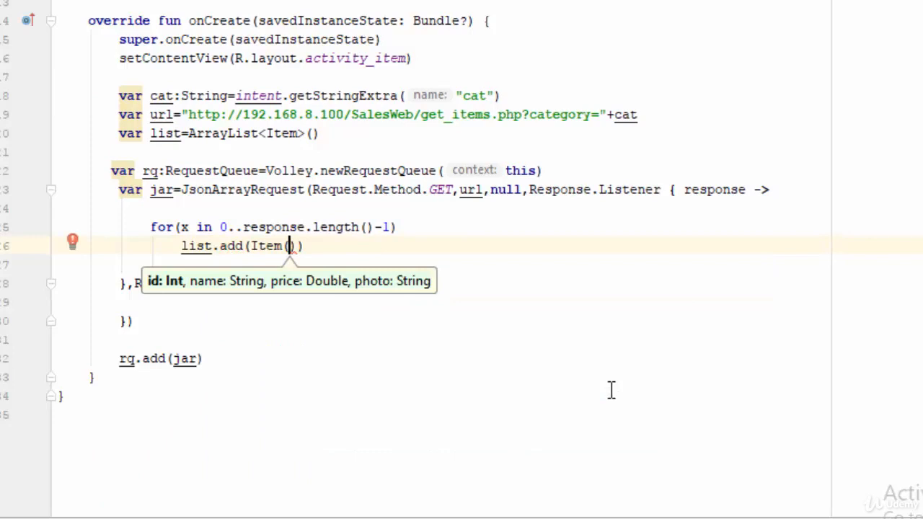
mouse_move(172, 281)
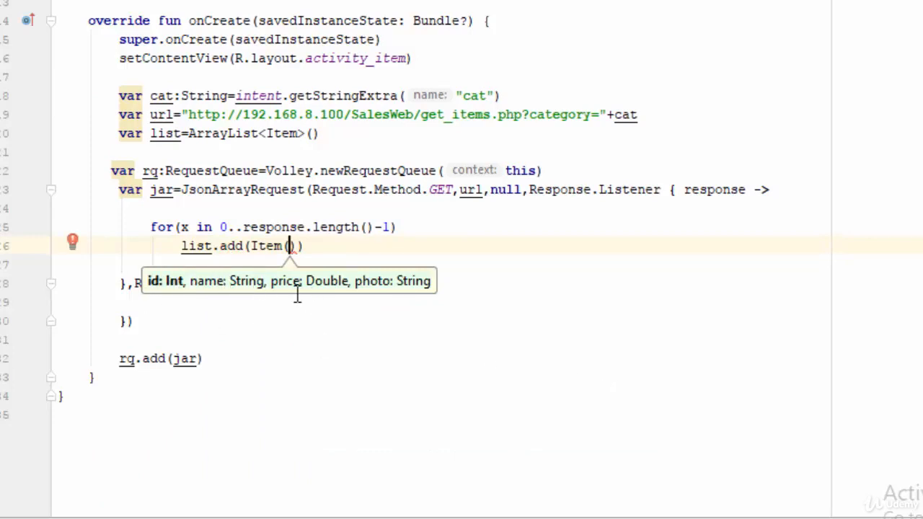
mouse_move(465, 403)
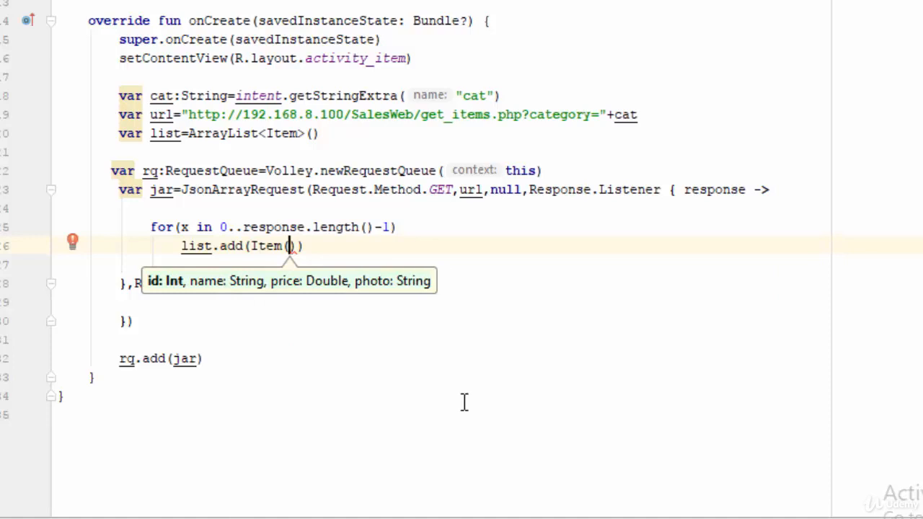
text(response.getJSONObject()
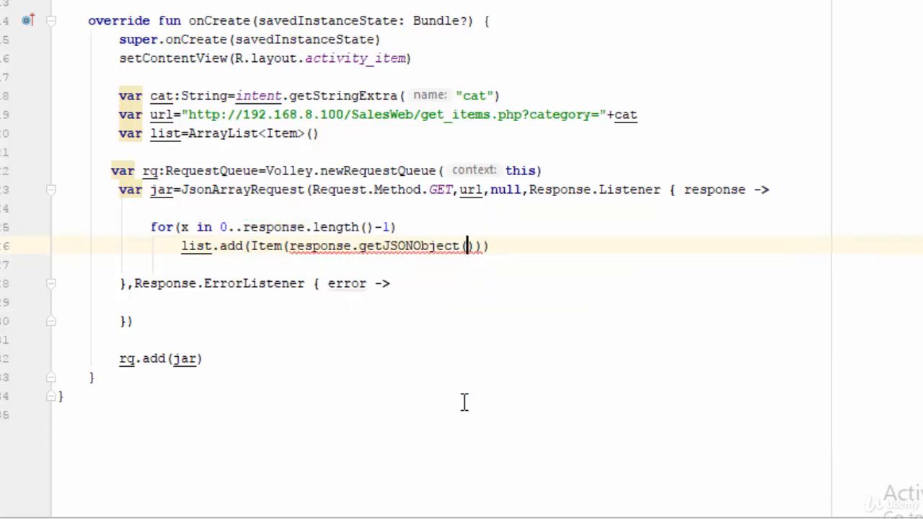
text(x)
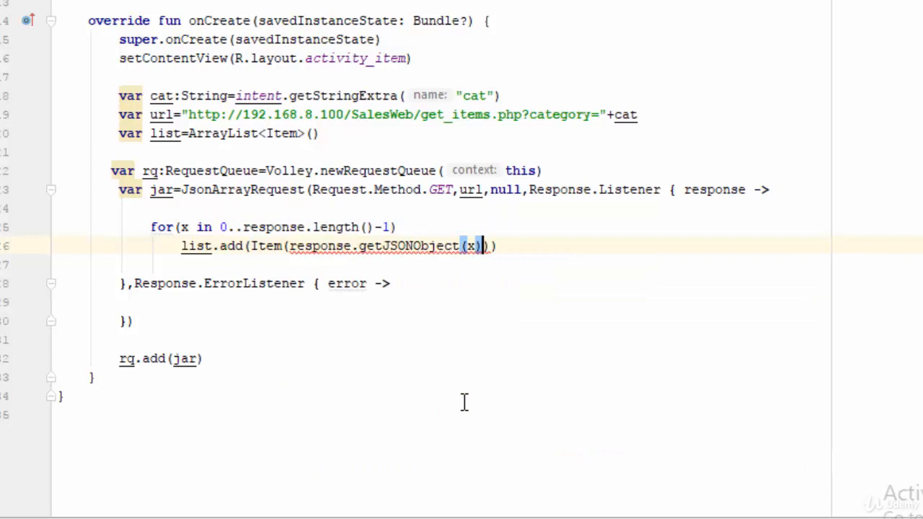
text(.get)
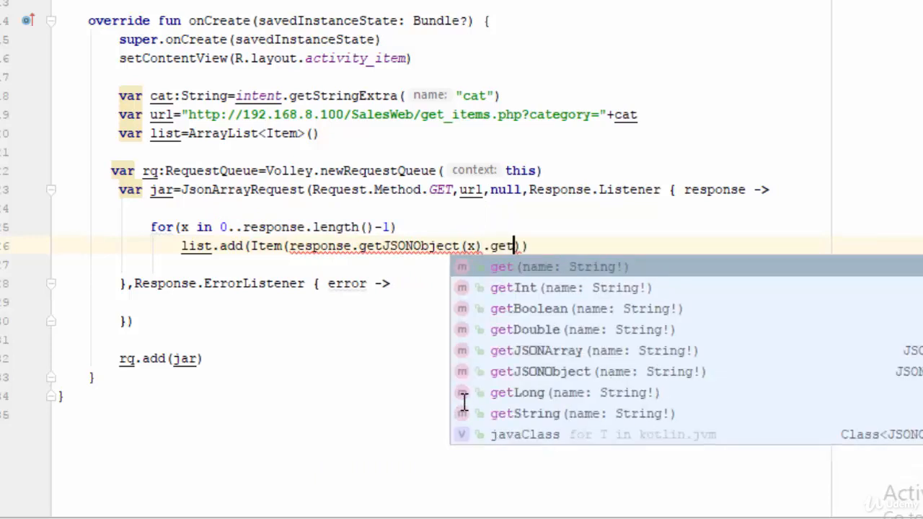
text(Int("id)
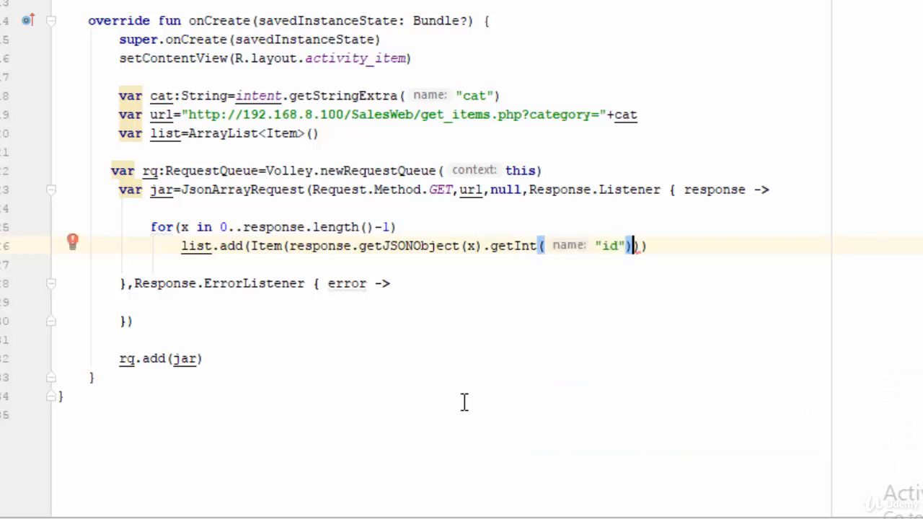
Pass each JSON object's name, price and photo fields into the Item constructor
text(,)
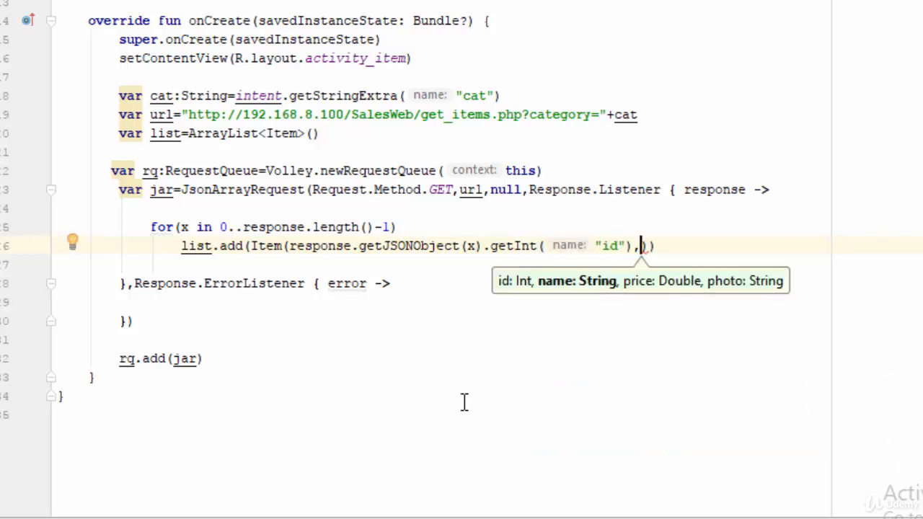
text(re)
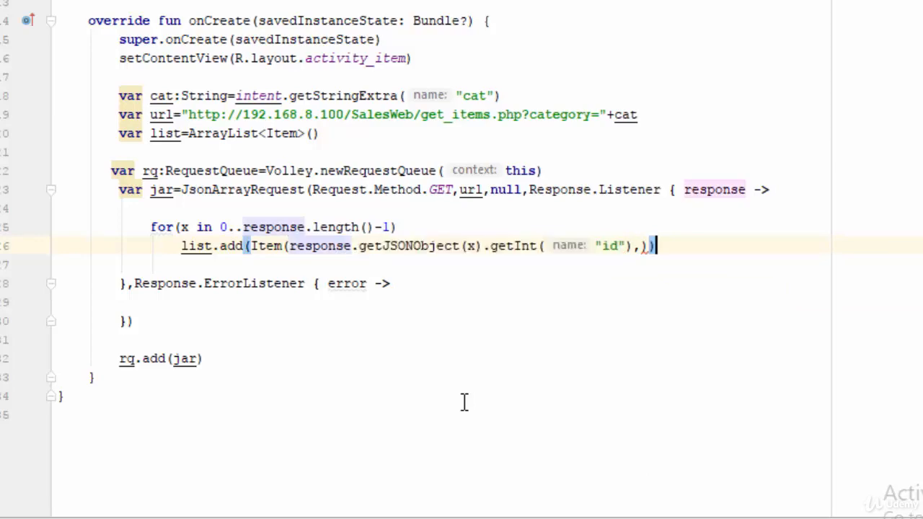
text(,response.getJSONObject(x).getInt()
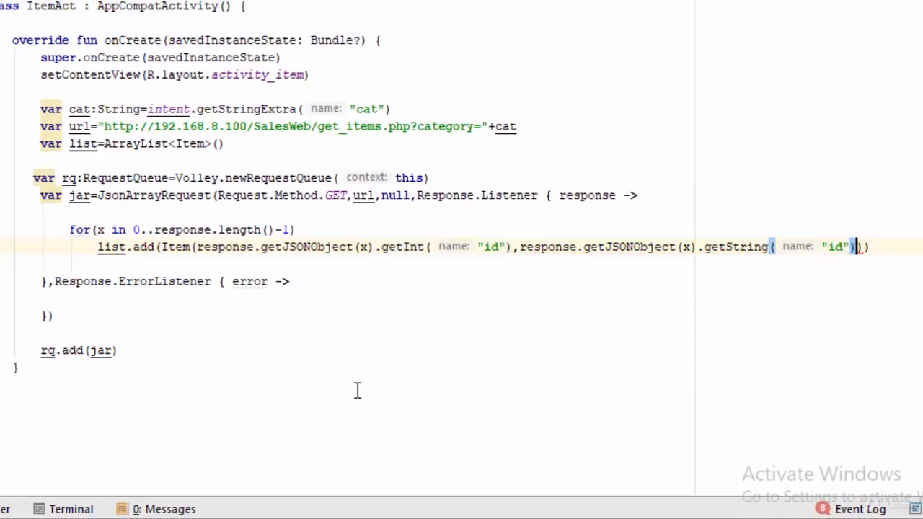
text(name)
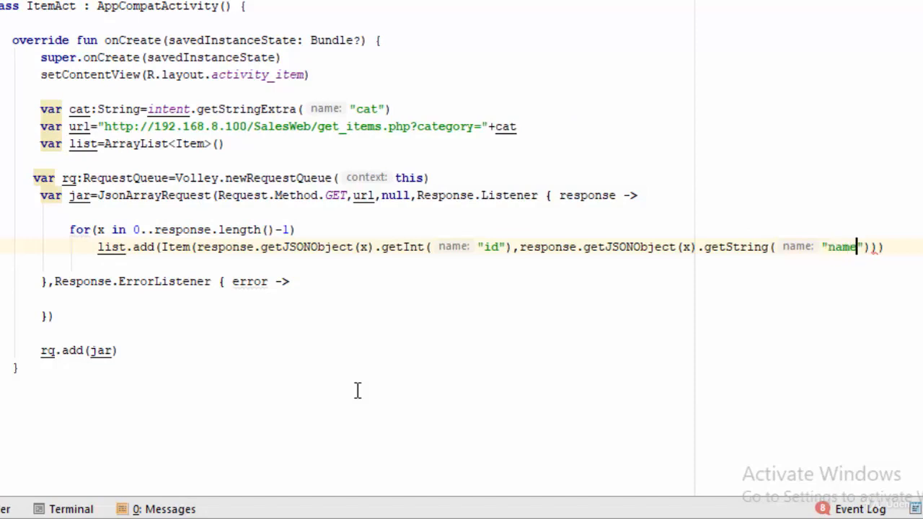
text(,)
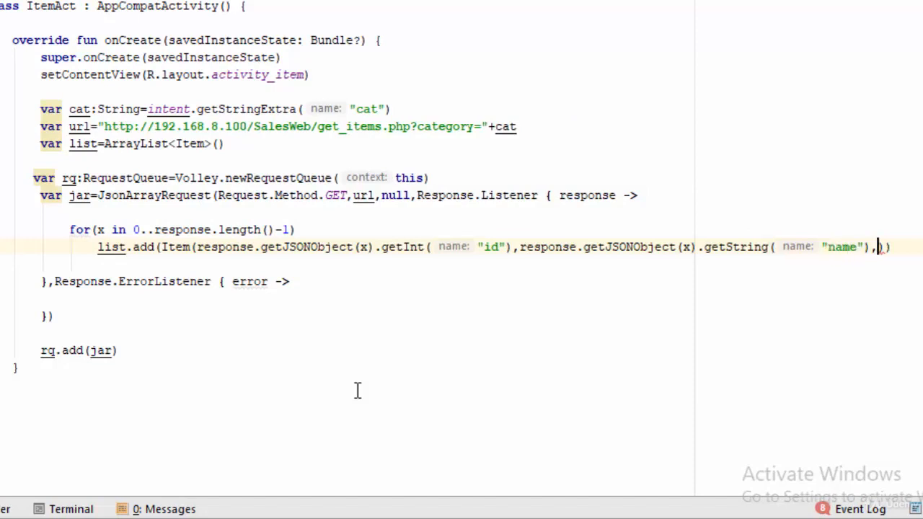
text(response.getJSONObject(x).getInt("id"))
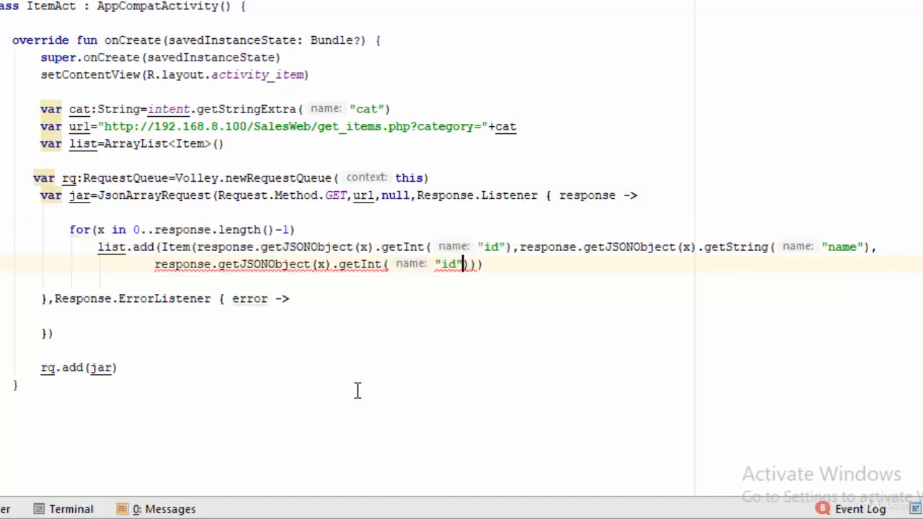
text(price)
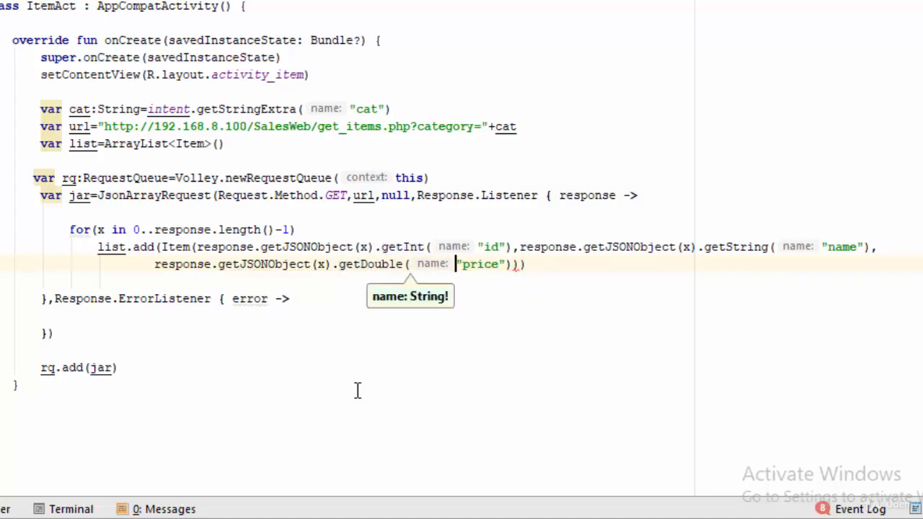
text(,)
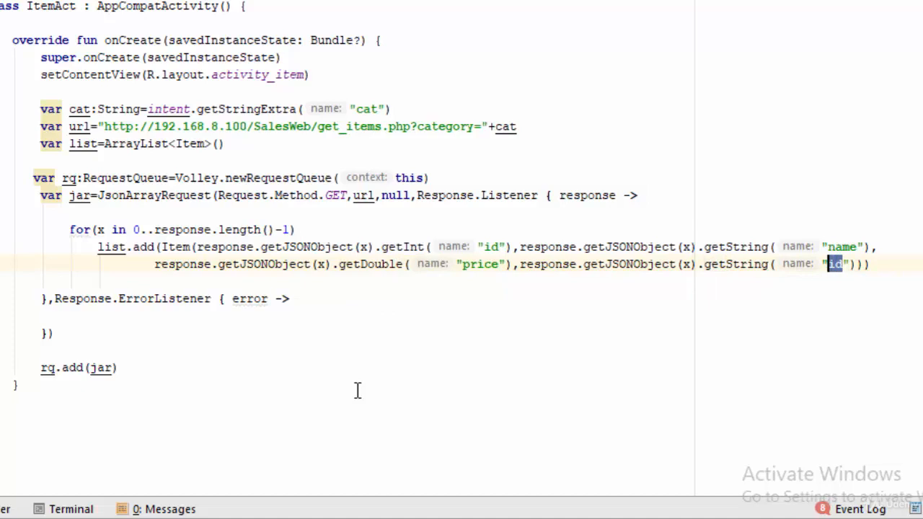
text(photo)
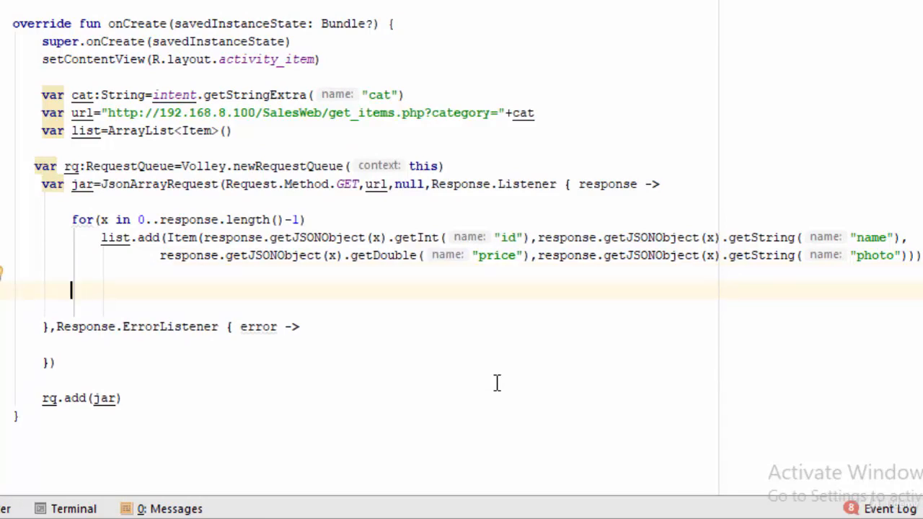
Create var adp=ItemAdapter(this, list)
text(var a)
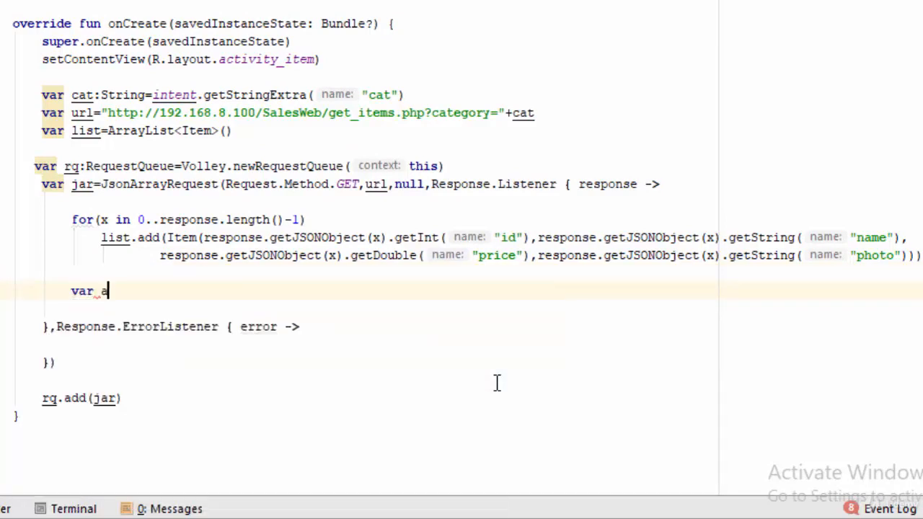
text(dp=)
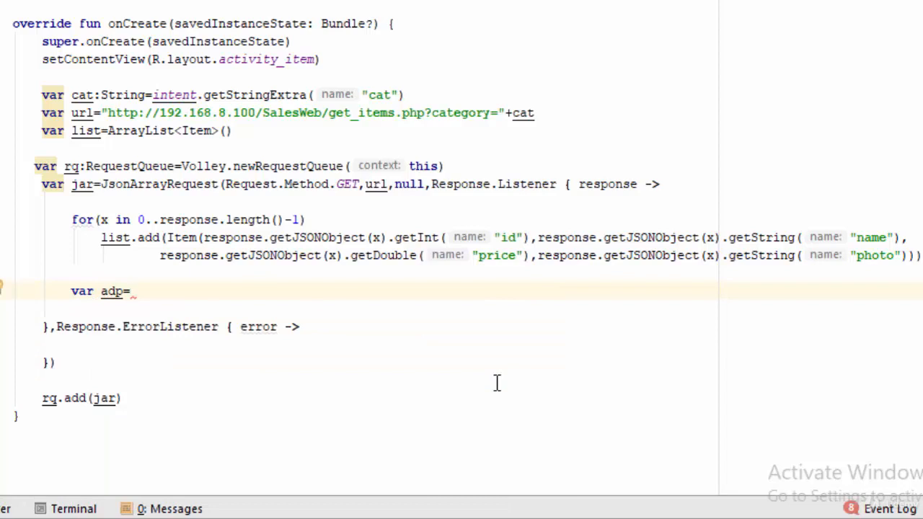
text(Item)
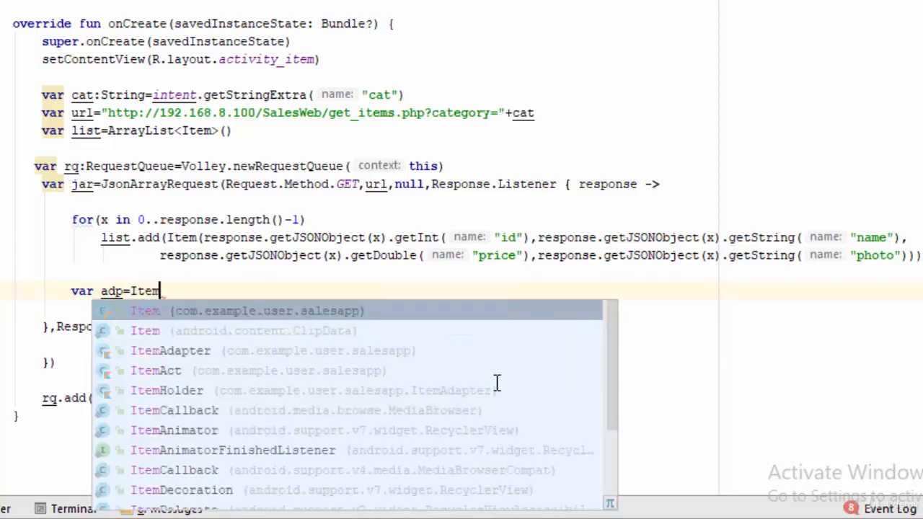
click(170, 351)
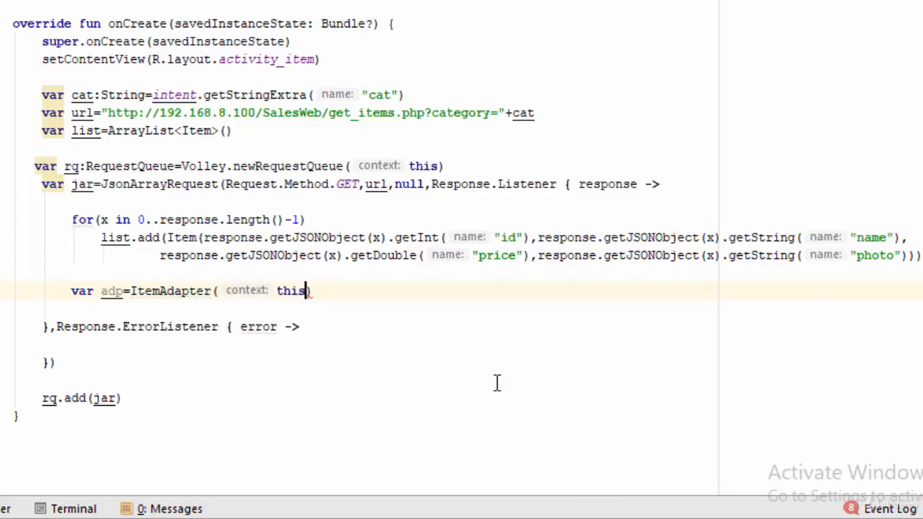
text(,list)
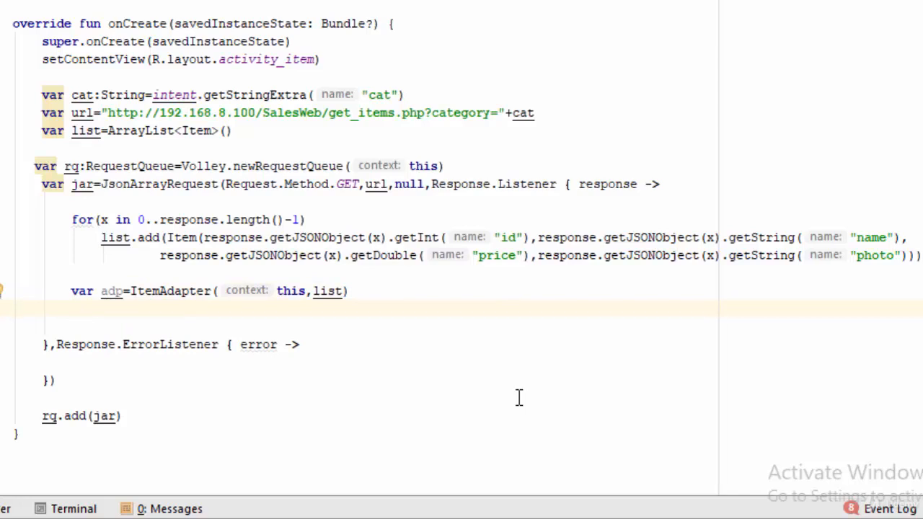
Set item_rv.layoutManager=LinearLayoutManager(this) and item_rv.adapter=adp
text(item_rv)
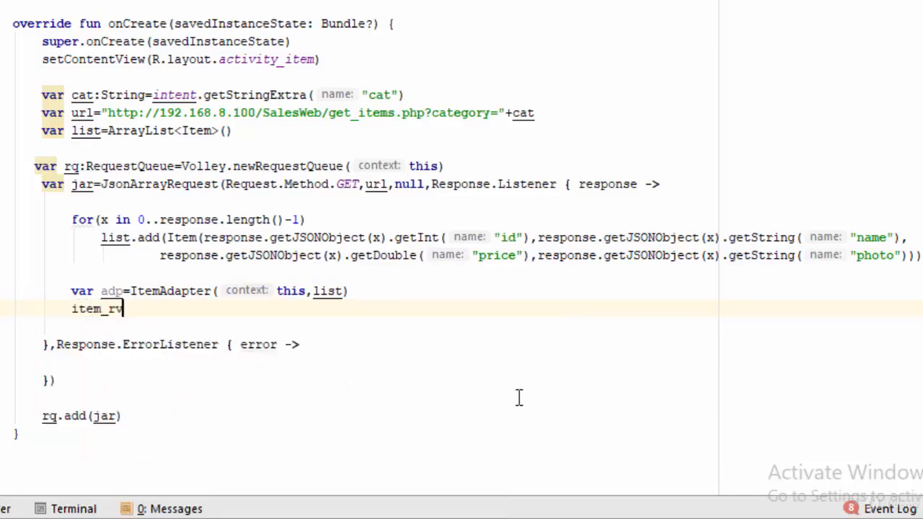
text(.layoutManager)
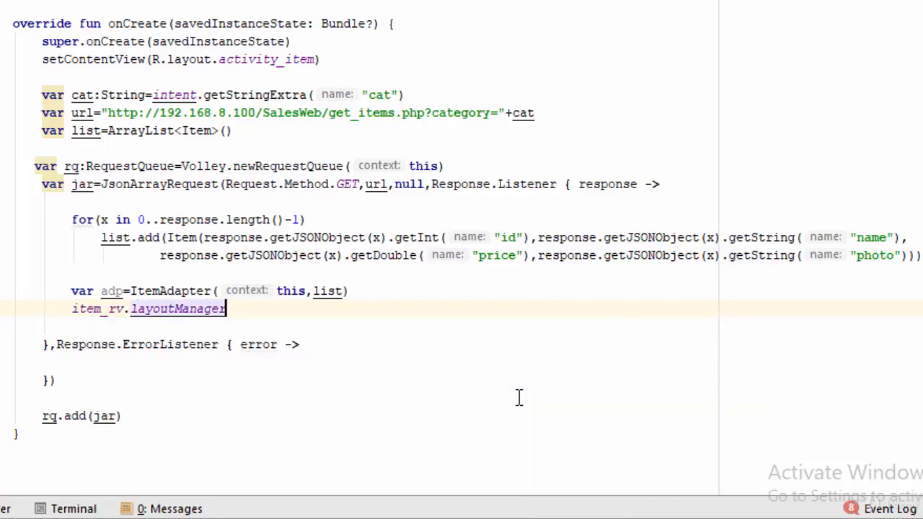
text(=Lin)
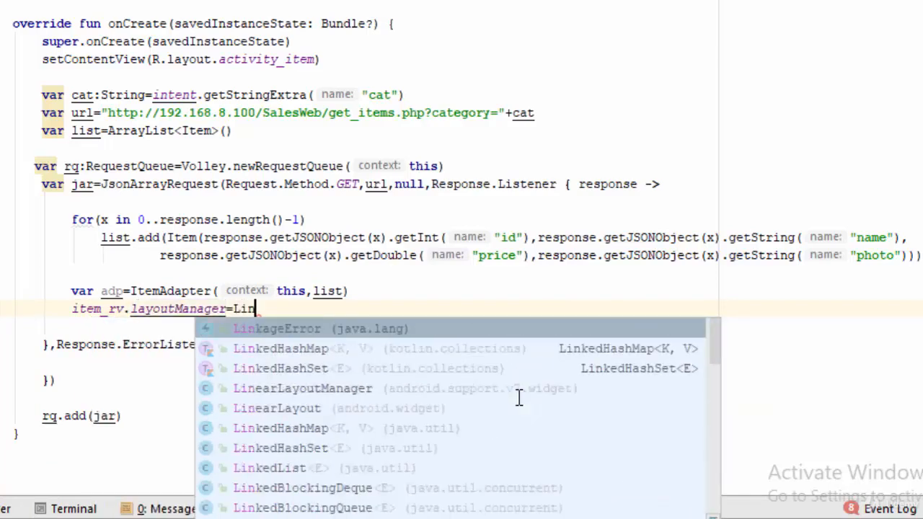
click(302, 388)
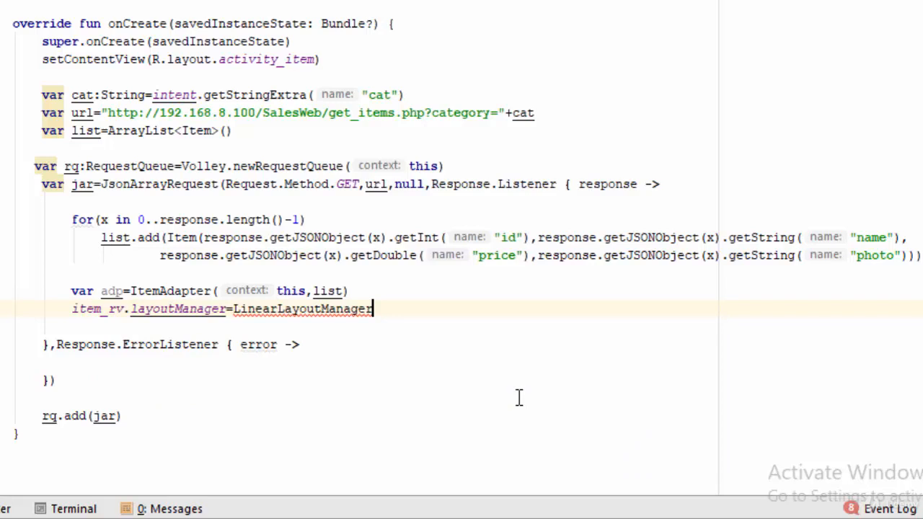
text((this))
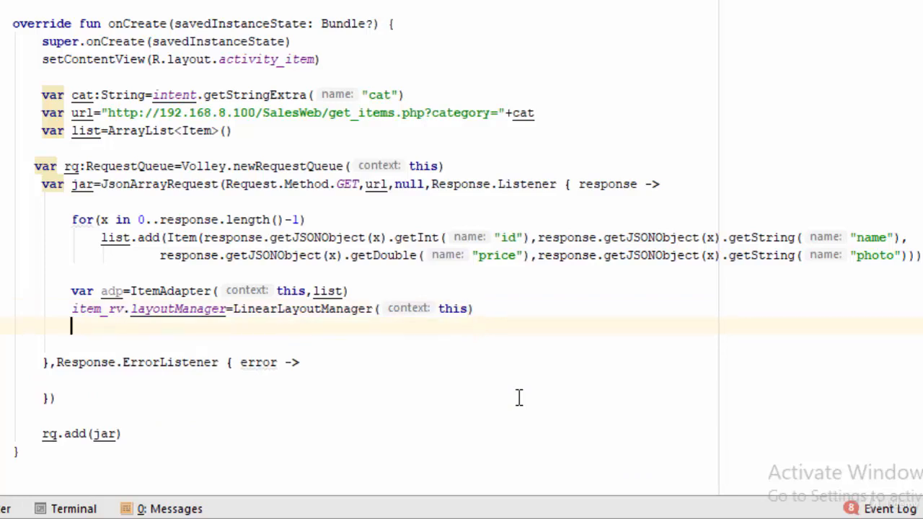
text(item_rv)
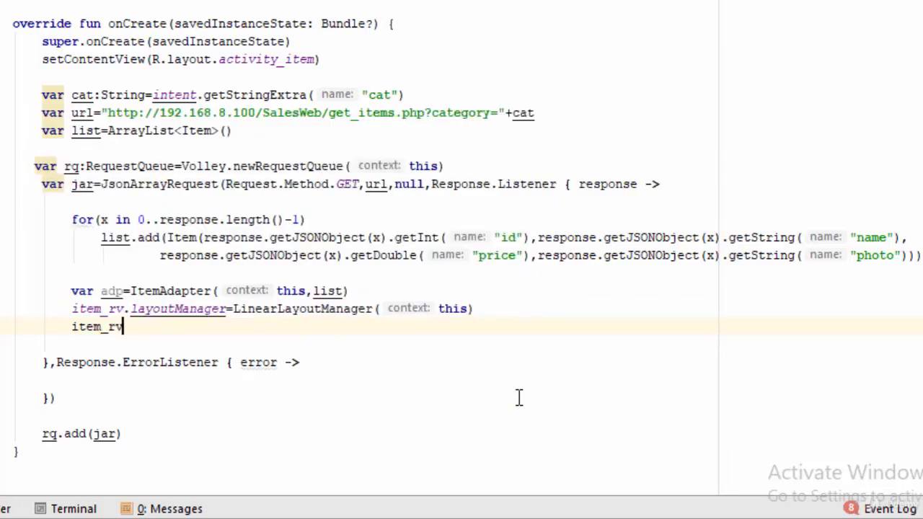
text(.adapter)
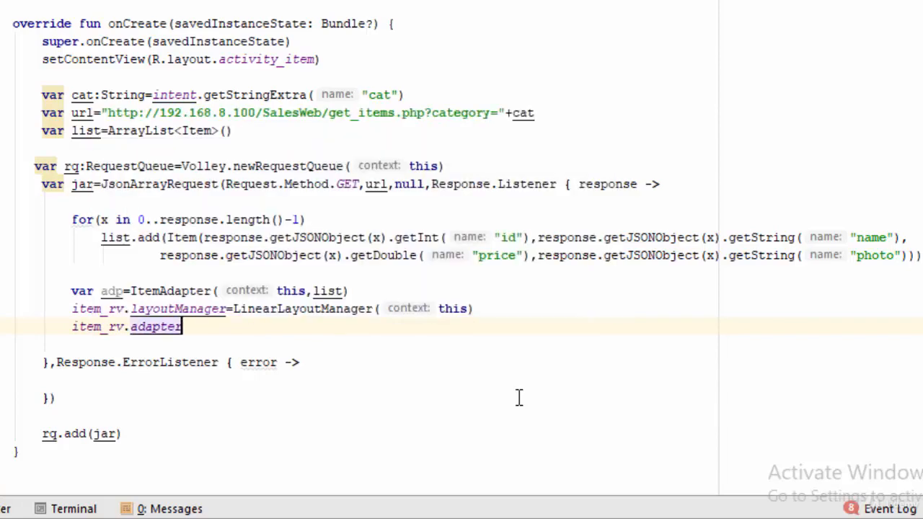
text(=adp)
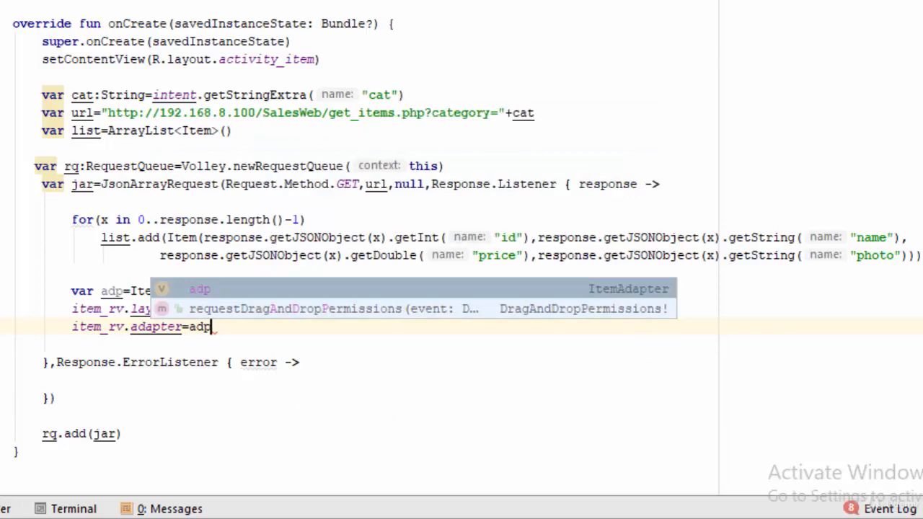
Add Toast.makeText(this, error.message, Toast.LENGTH_LONG).show() to the error listener
scroll(down, 3)
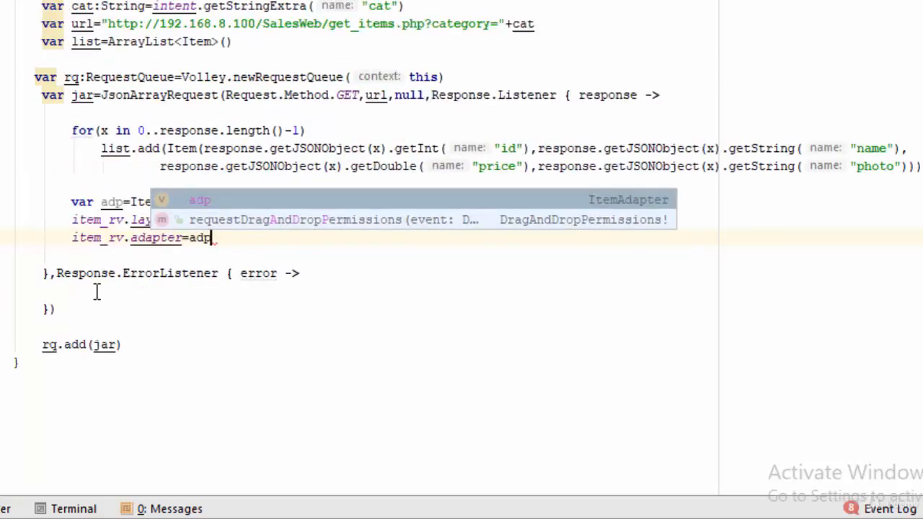
text(Toast.makeText(this,error)
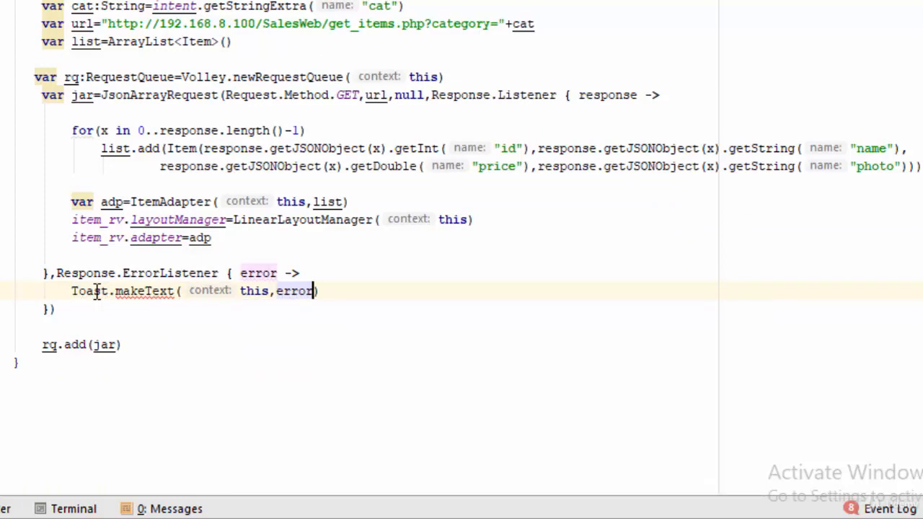
text(.message,)
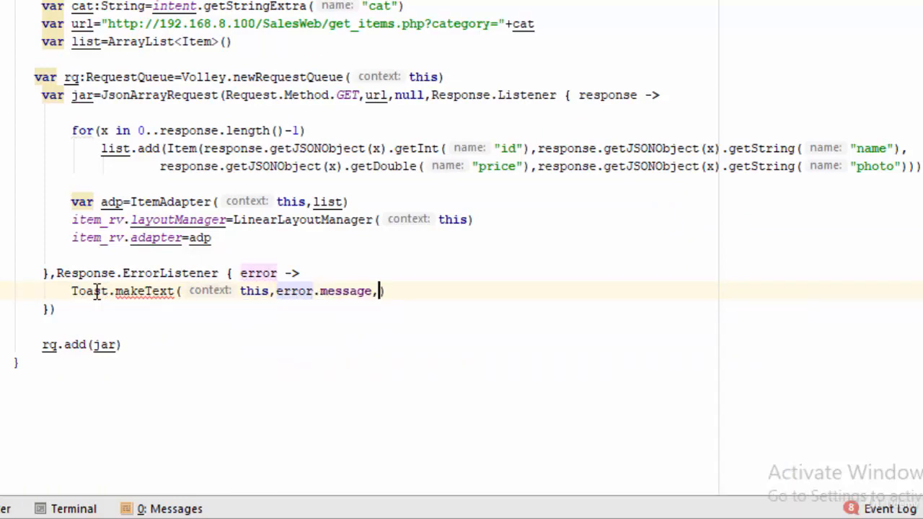
text(Toast.)
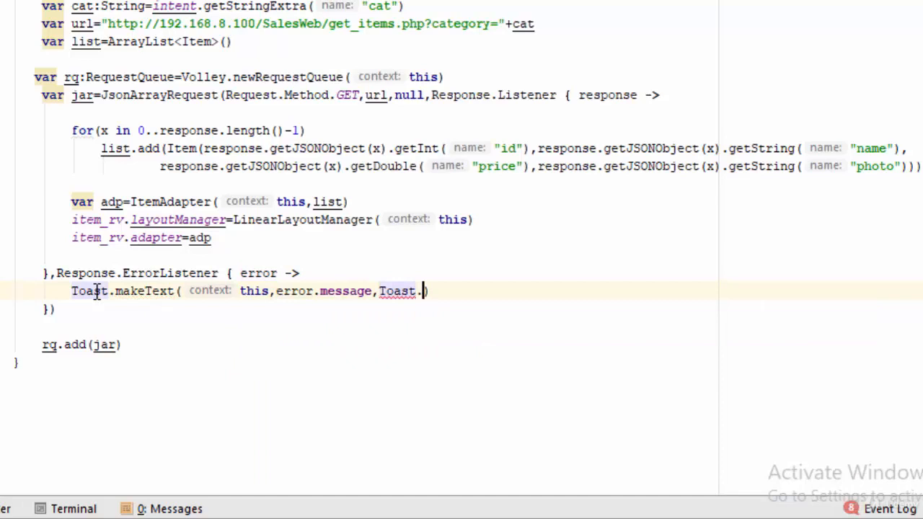
text(LENGTH_LONG))
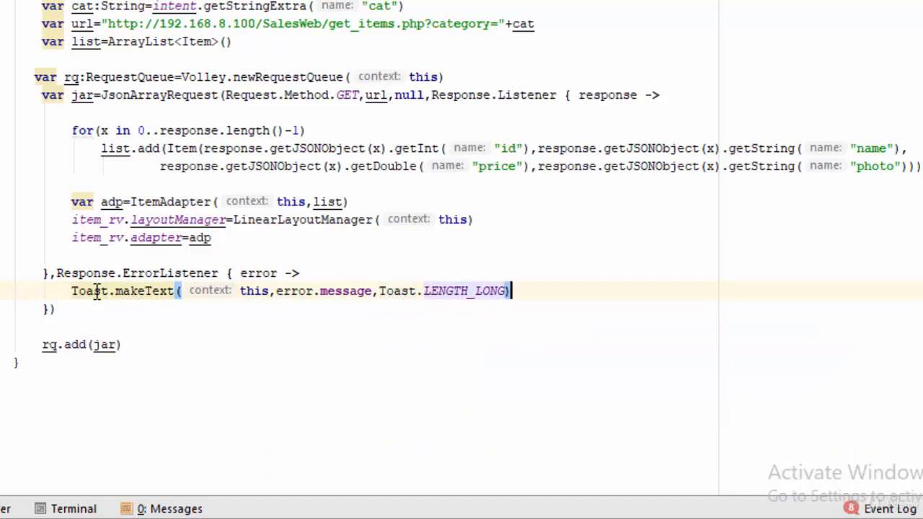
text(.show())
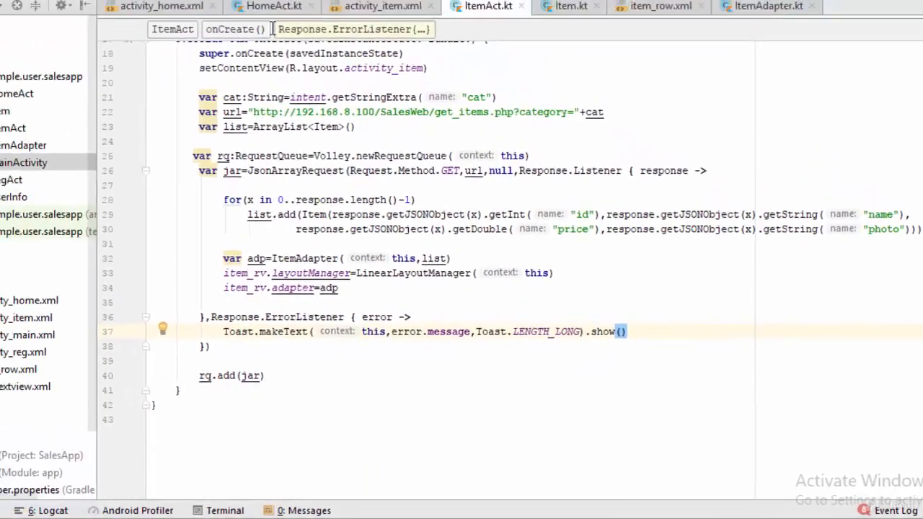
Run the app on the Nexus 5X API 22 emulator and type the login number and password
click(307, 14)
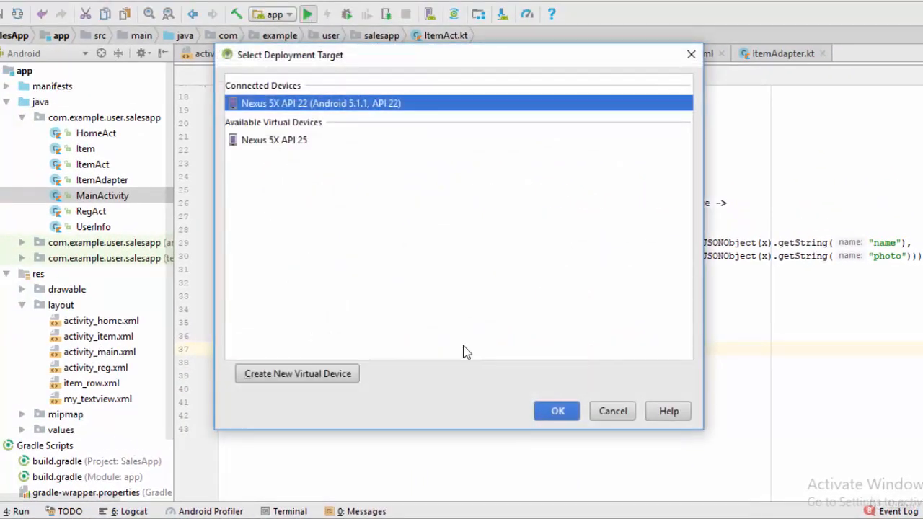
click(612, 411)
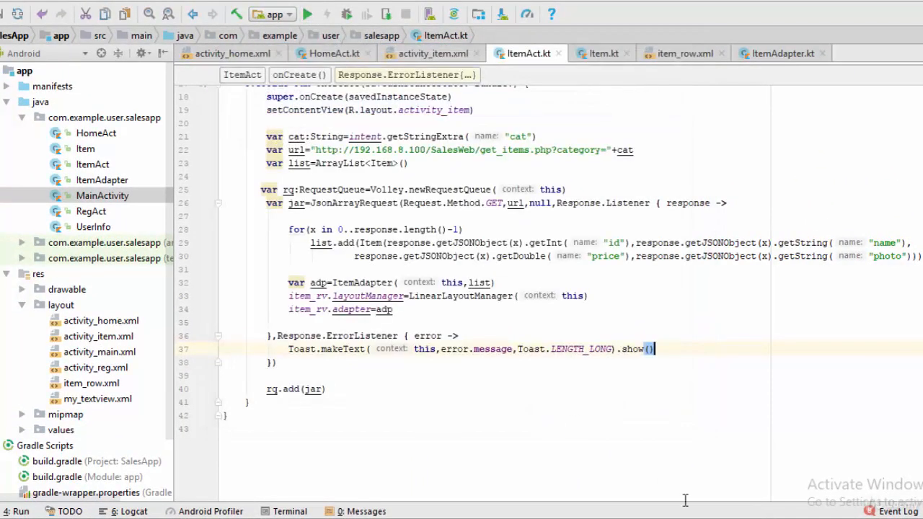
click(307, 13)
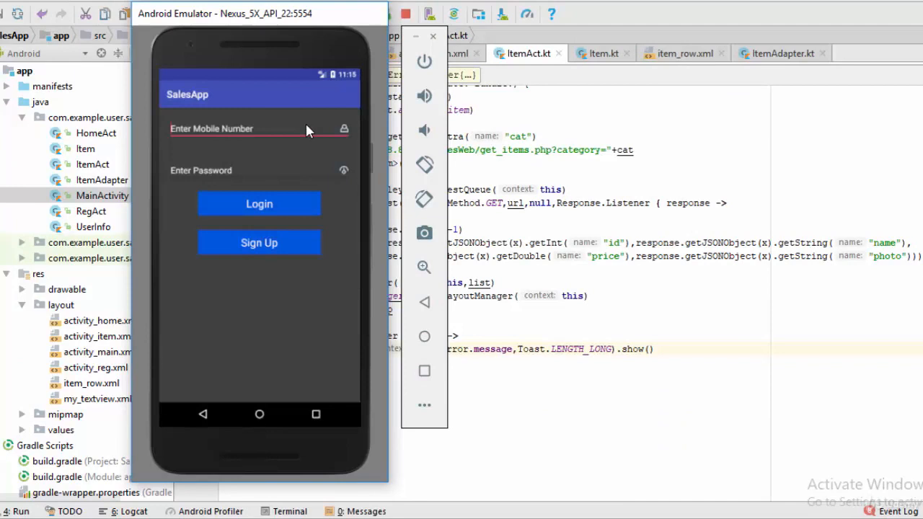
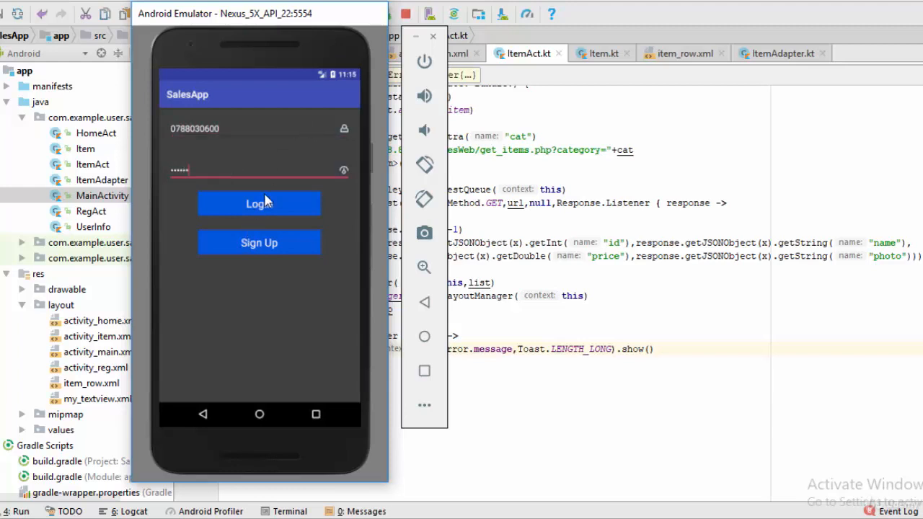
Log in, view Pizza items, go back, view Sandwich items, then return to categories
click(259, 202)
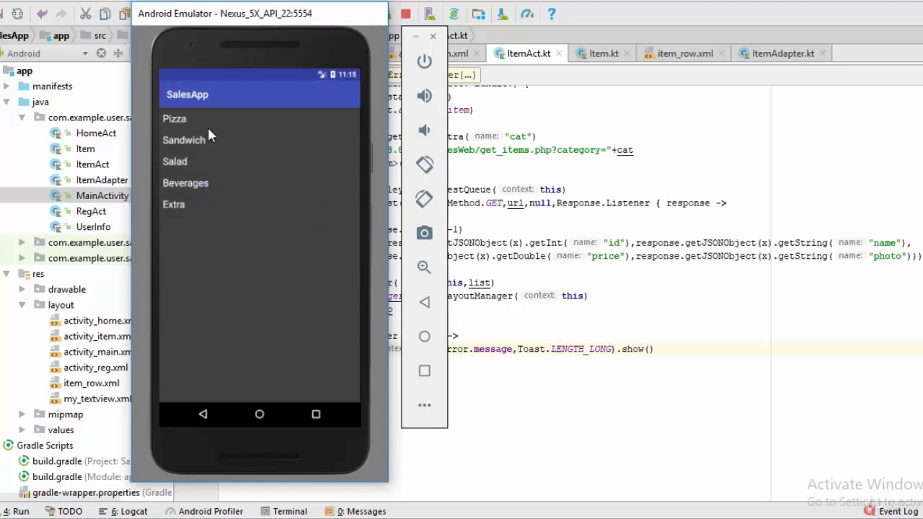
mouse_move(192, 123)
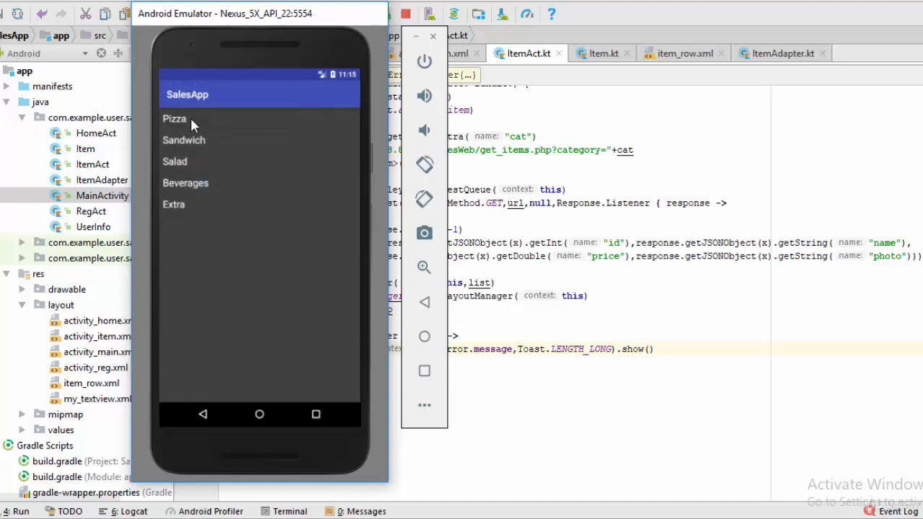
click(174, 118)
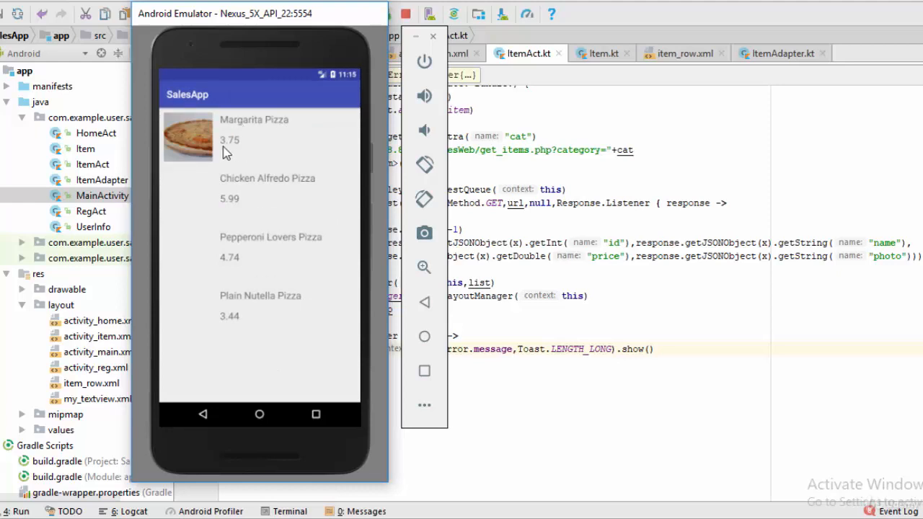
mouse_move(207, 168)
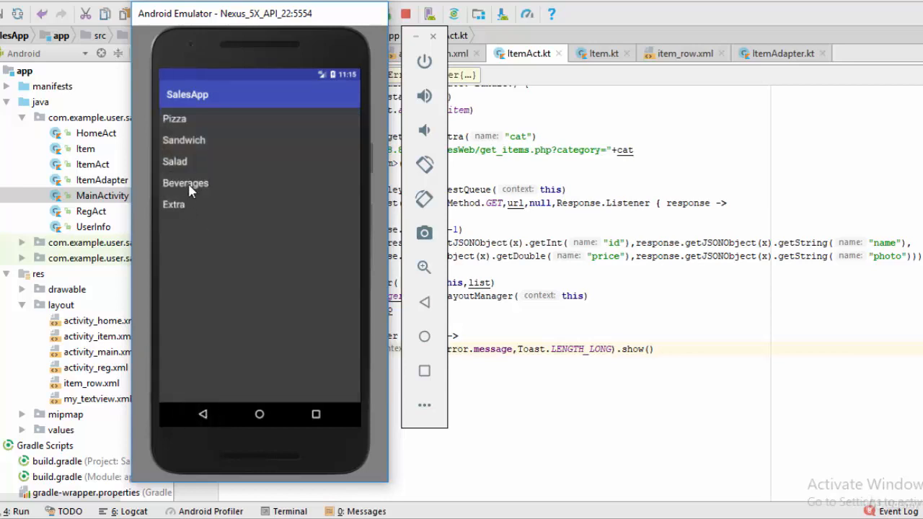
click(186, 182)
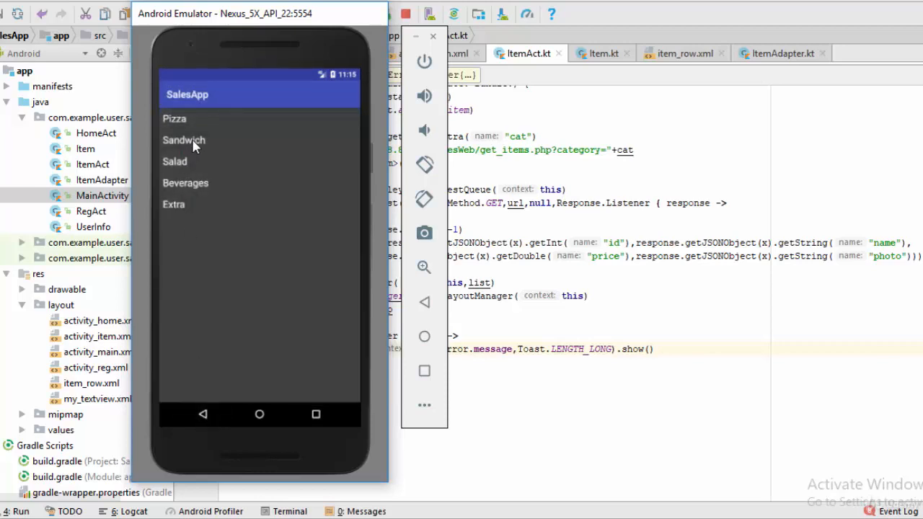
click(183, 140)
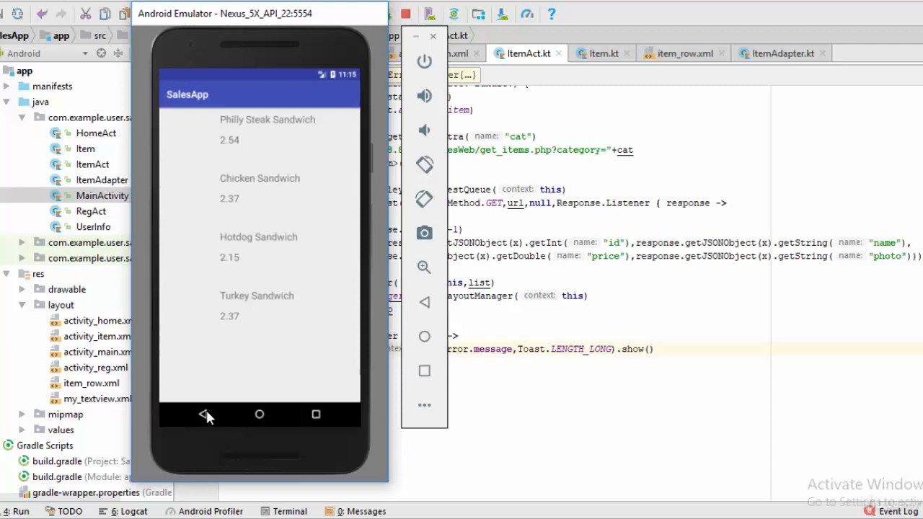
click(206, 415)
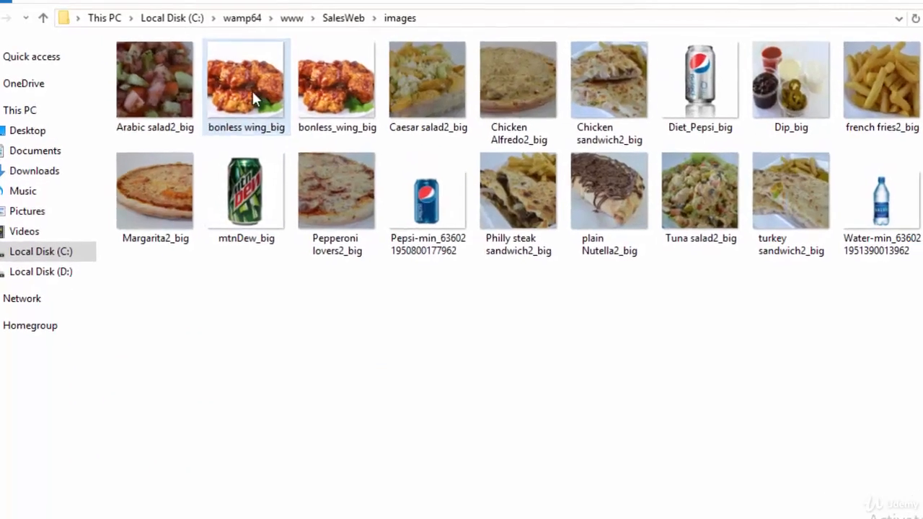
Compare the bonless wing and mtnDew_big image names, then open ItemAdapter.kt
click(246, 190)
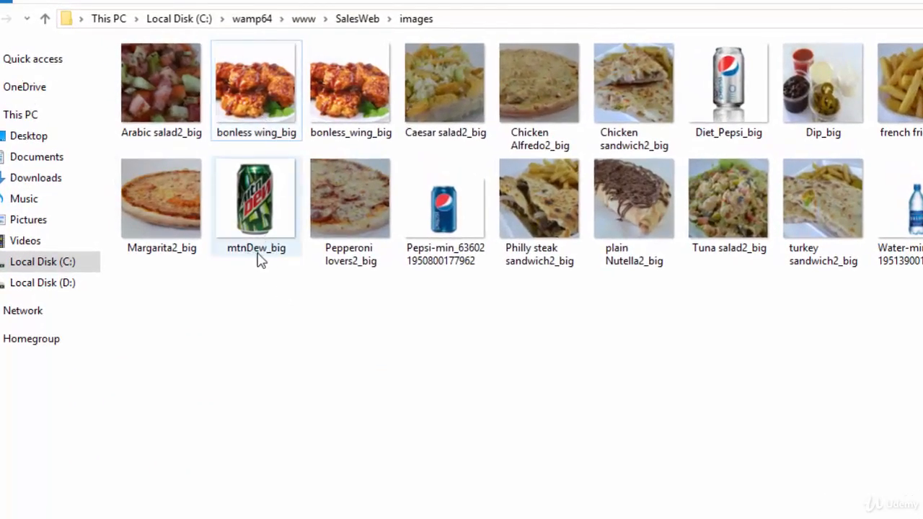
click(256, 82)
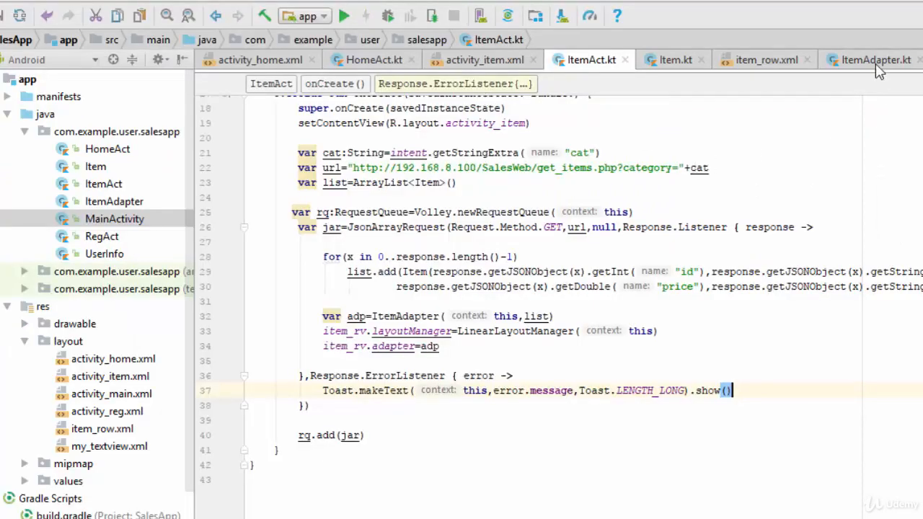
click(876, 59)
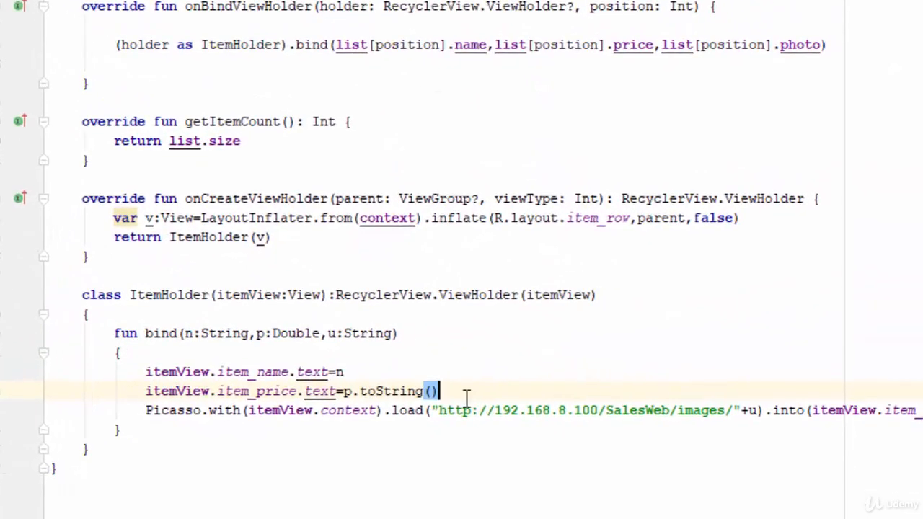
text(va)
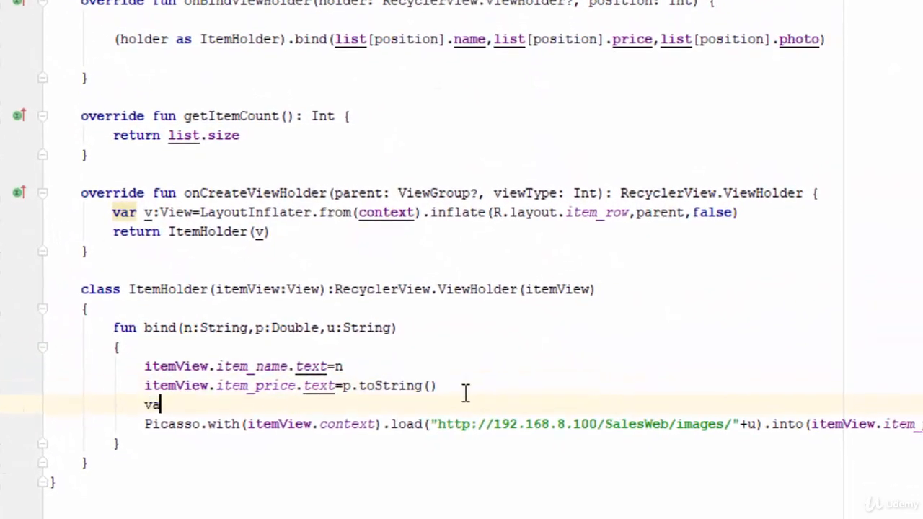
text(web)
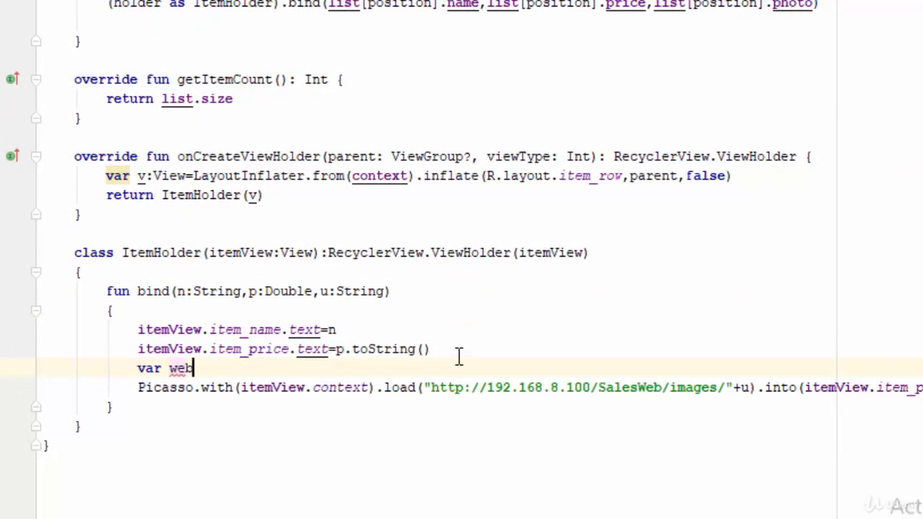
text(:String=)
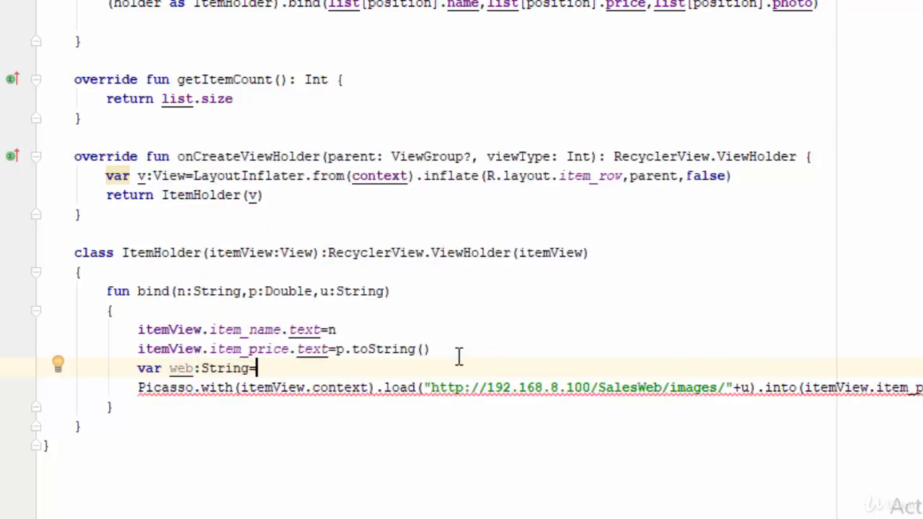
text("")
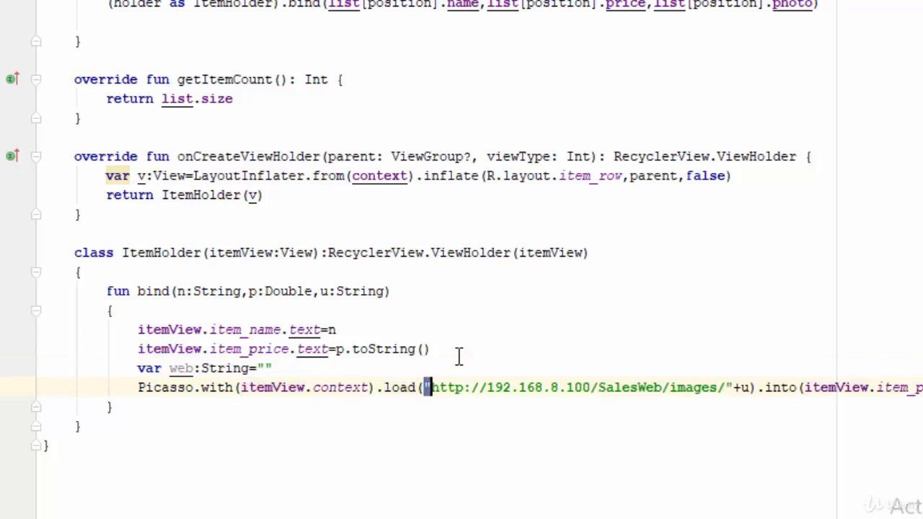
drag(429, 387, 739, 388)
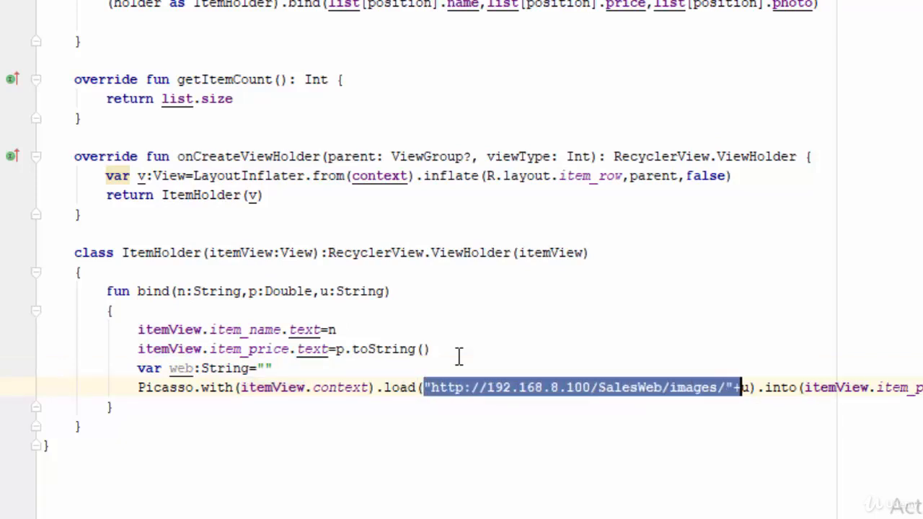
text(we)
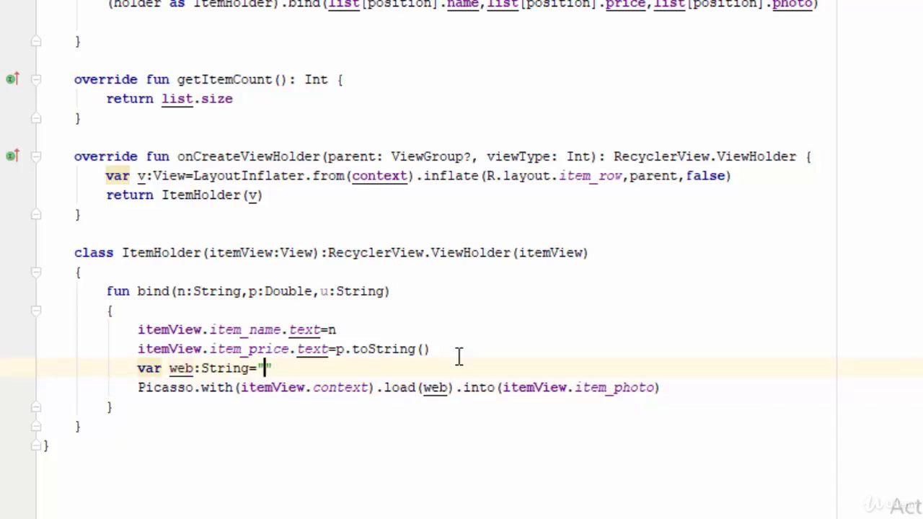
text(")
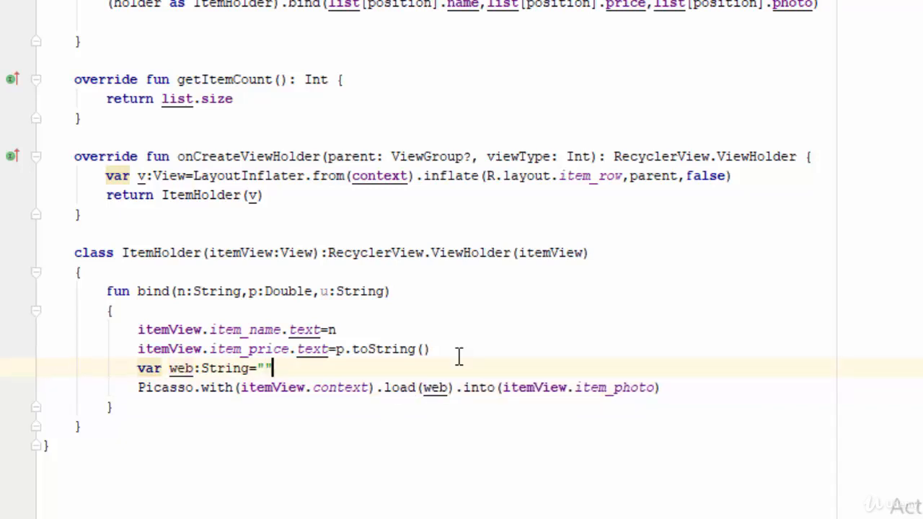
text(http://192.168.8.100/SalesWeb/images/"+u)
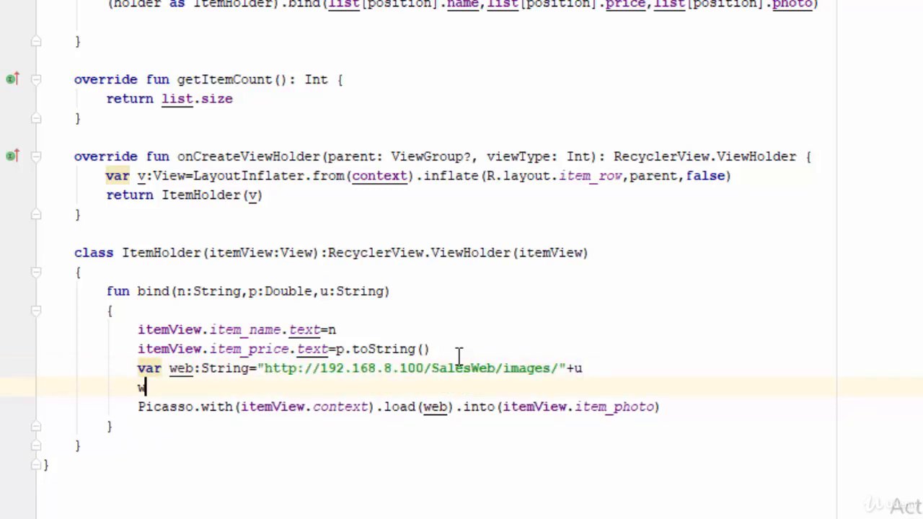
Assign web=web.replace(" ","%20") before Picasso loads it
text(eb=web)
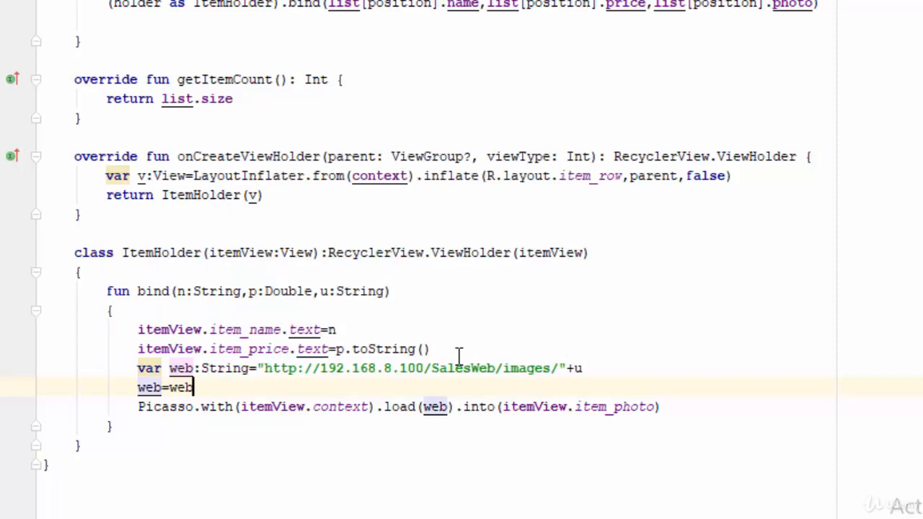
text(.replace())
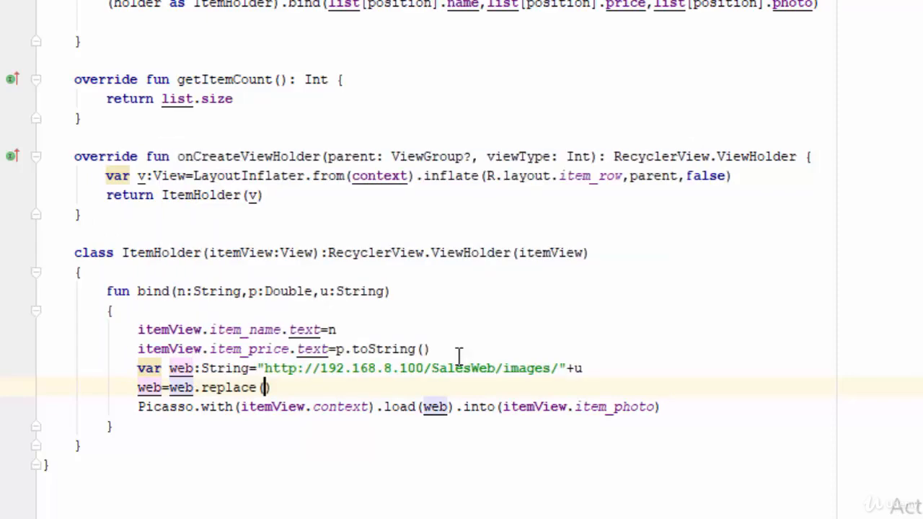
text(" ",)
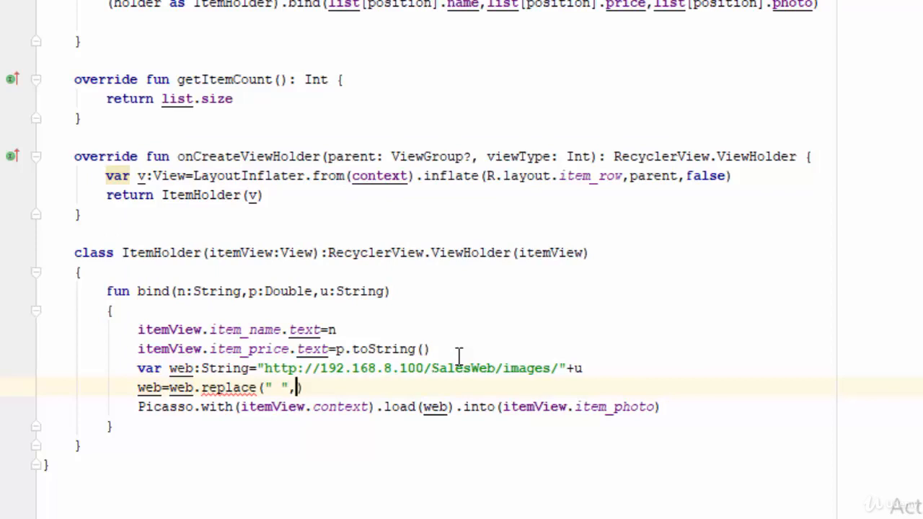
text(")
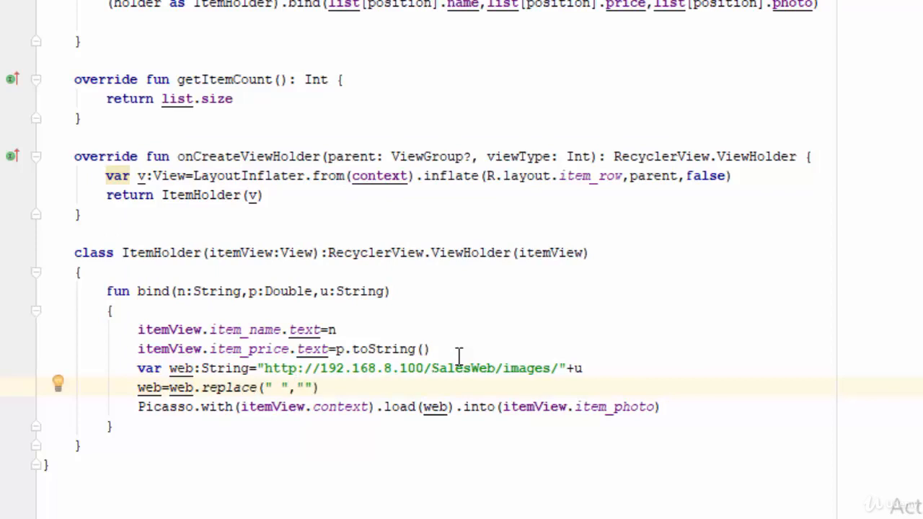
text(%20)
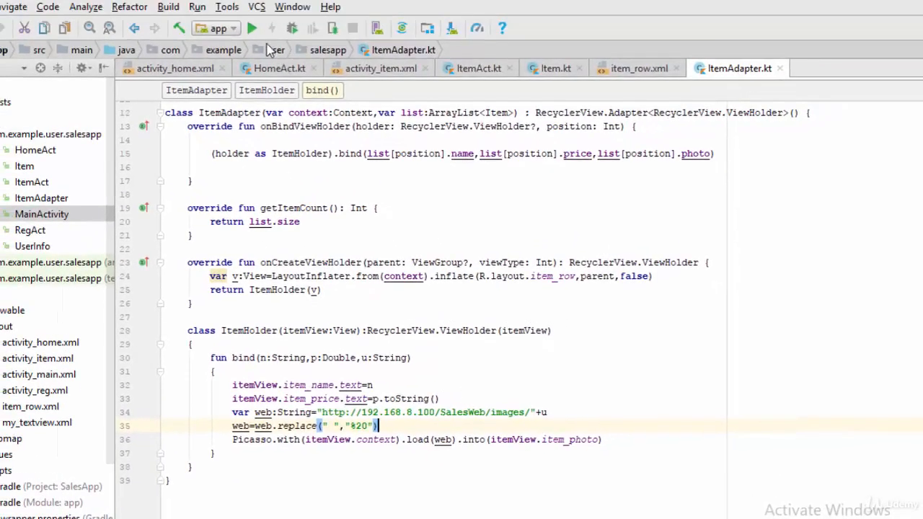
Relaunch the app, log in to SalesApp, and check the Pizza and Sandwich lists show photos
click(251, 27)
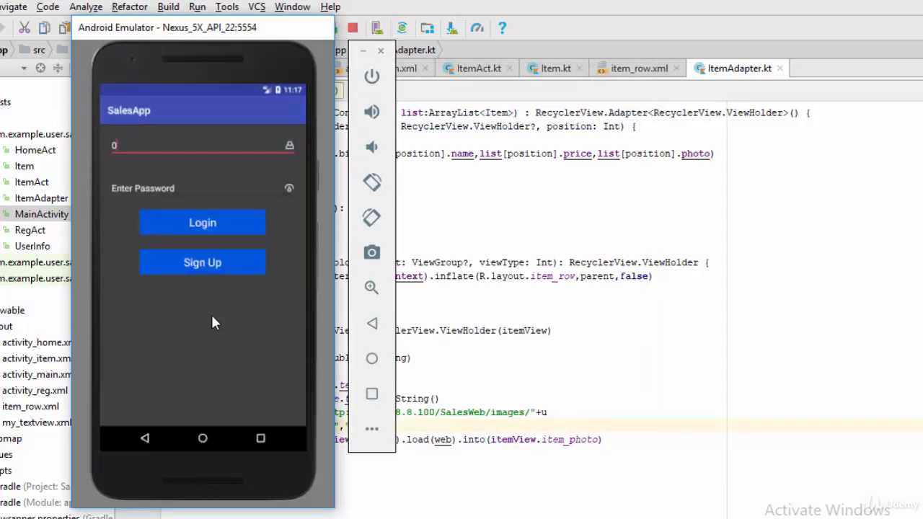
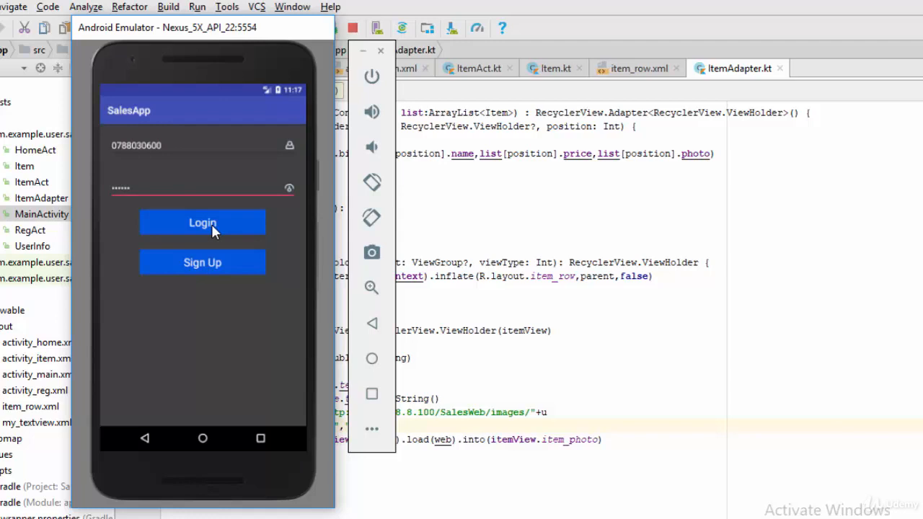
click(202, 223)
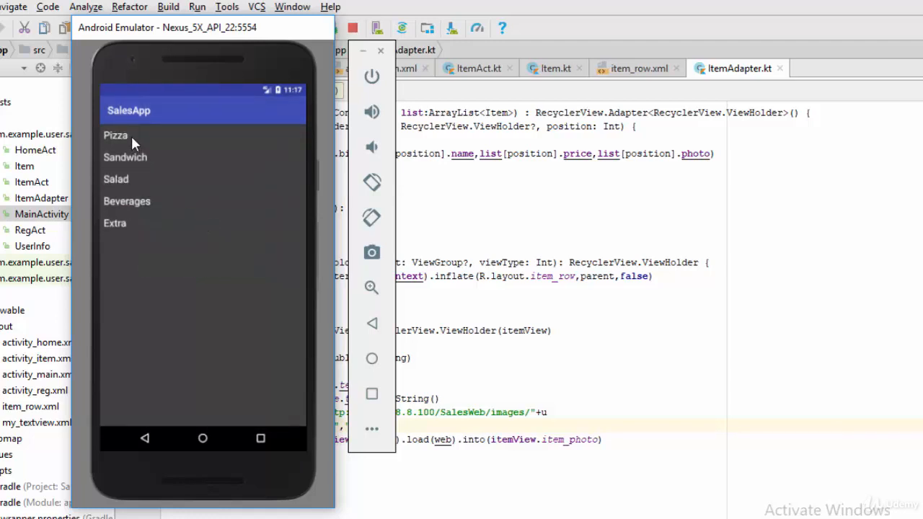
click(115, 135)
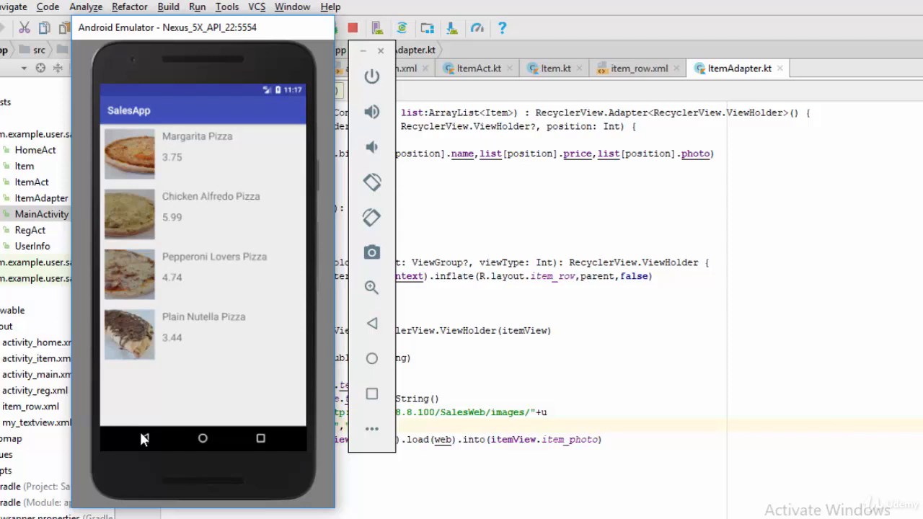
mouse_move(147, 456)
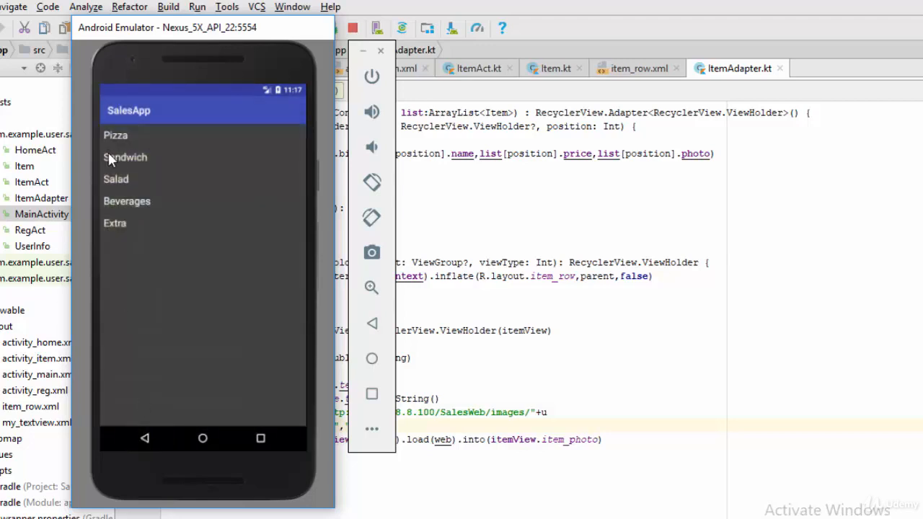
click(125, 156)
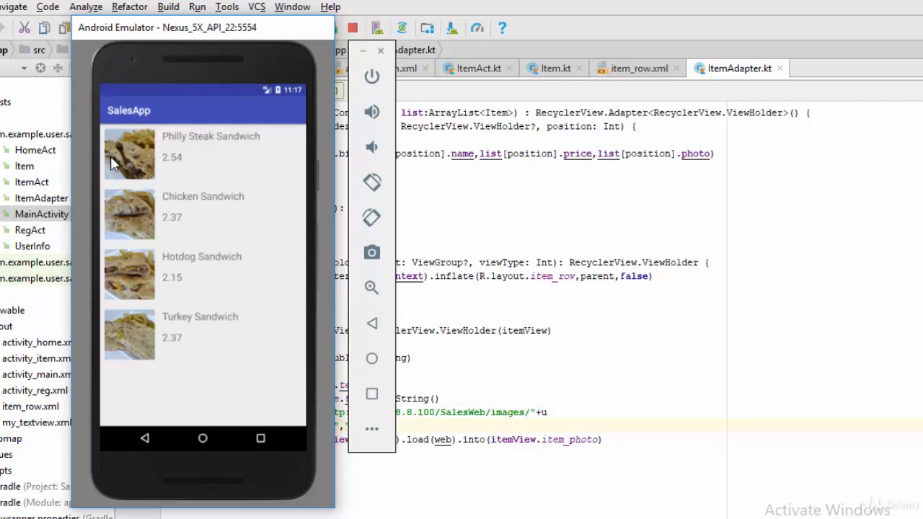
mouse_move(187, 105)
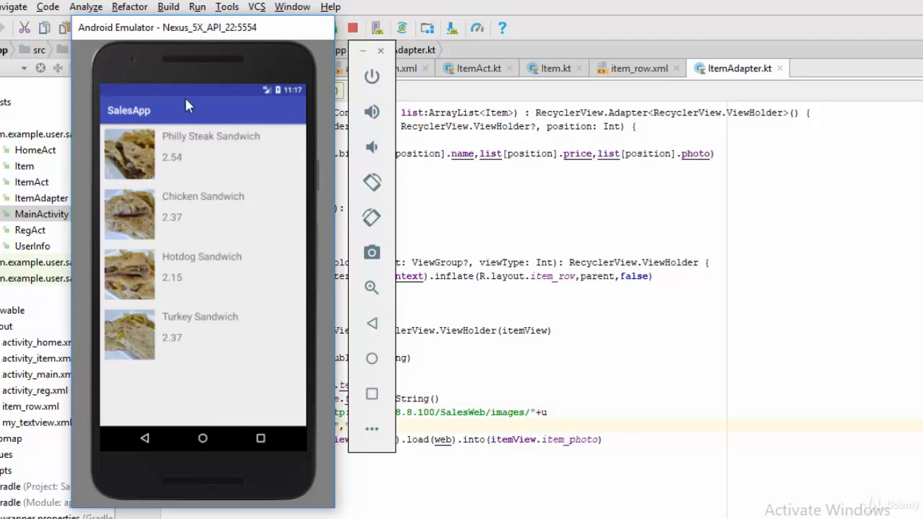
mouse_move(211, 303)
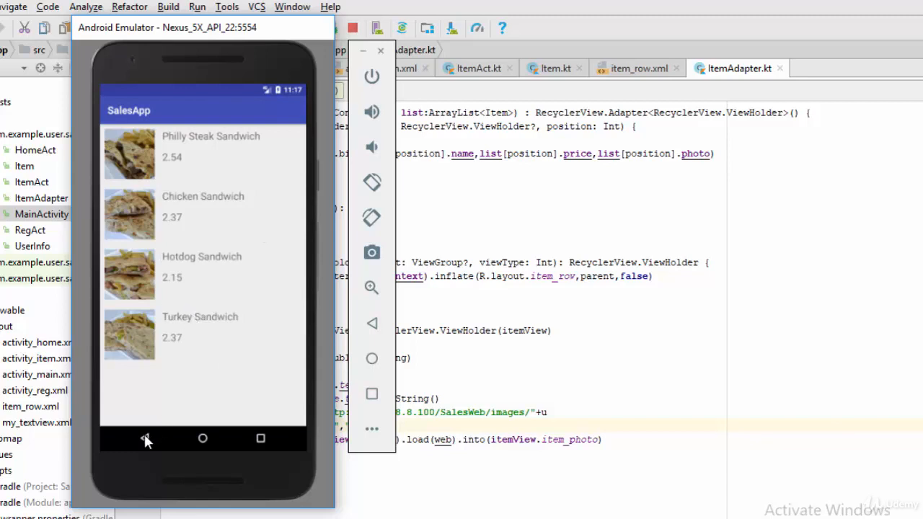
mouse_move(206, 351)
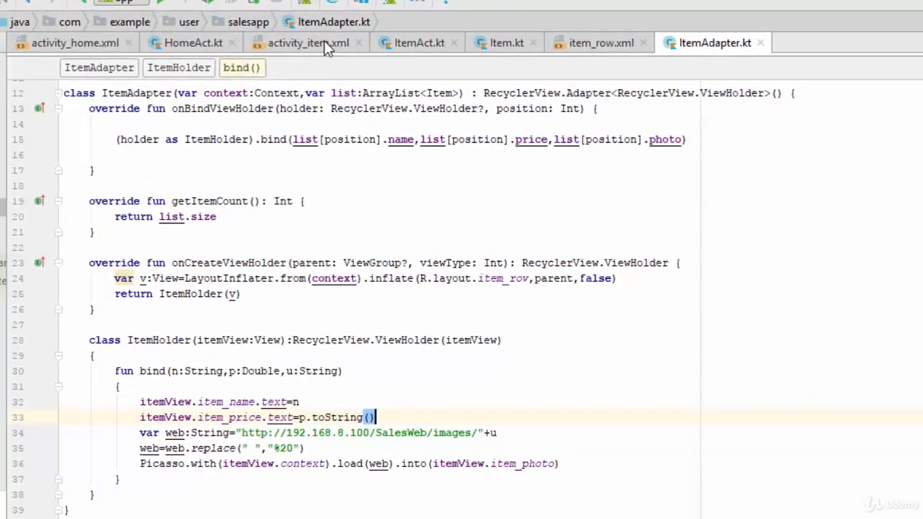
Give activity_item.xml a dark android:background of #404040
click(308, 42)
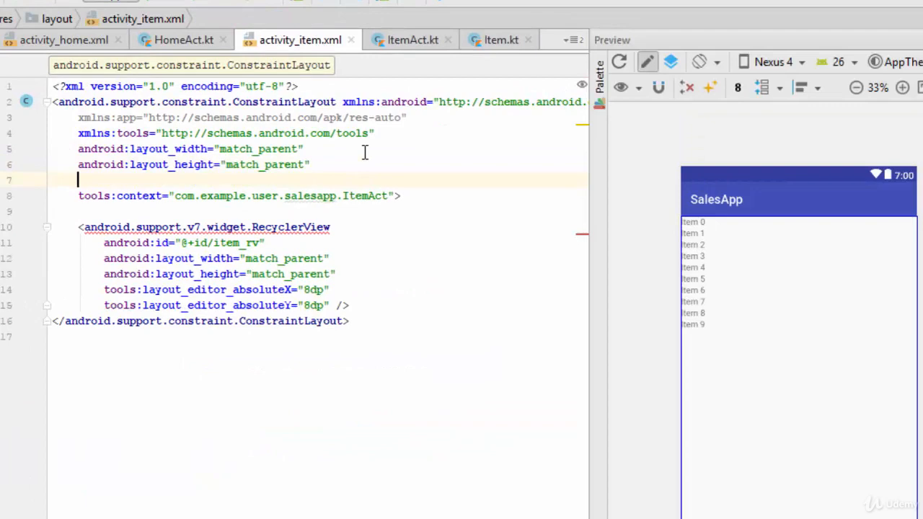
text(android:background=")
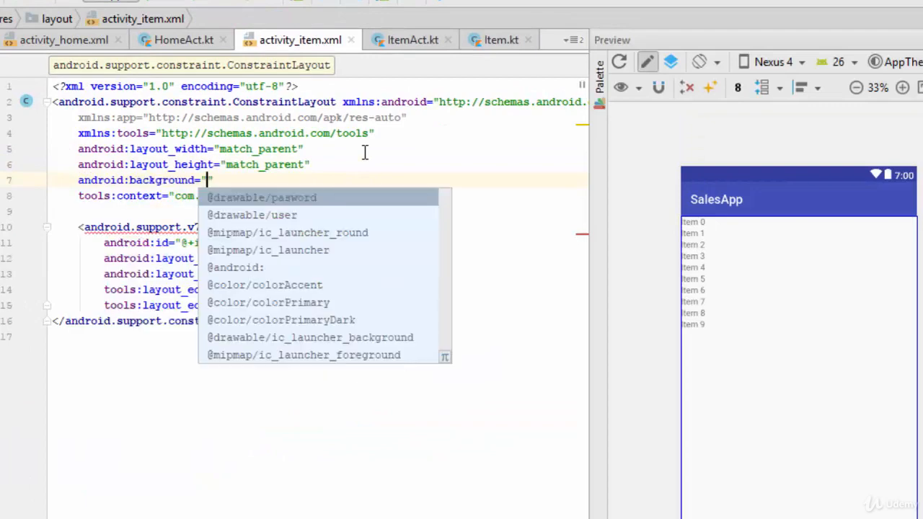
text(#404040)
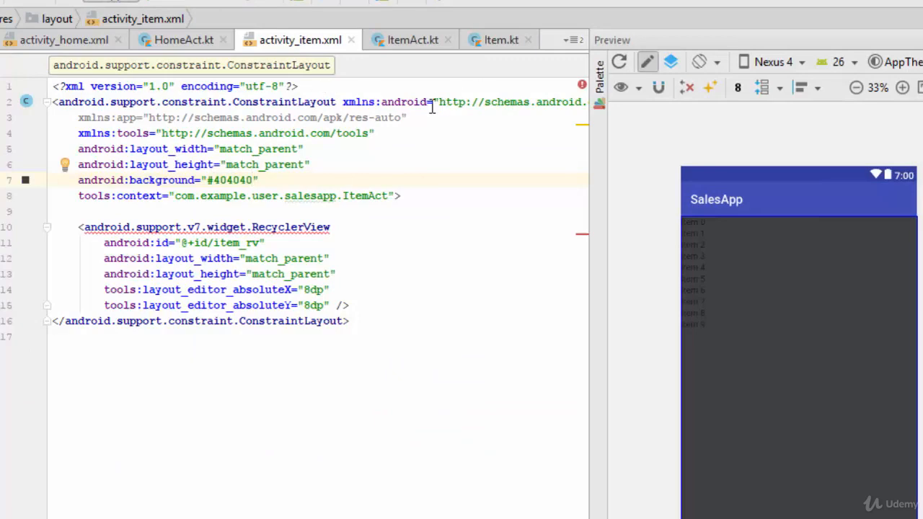
click(64, 40)
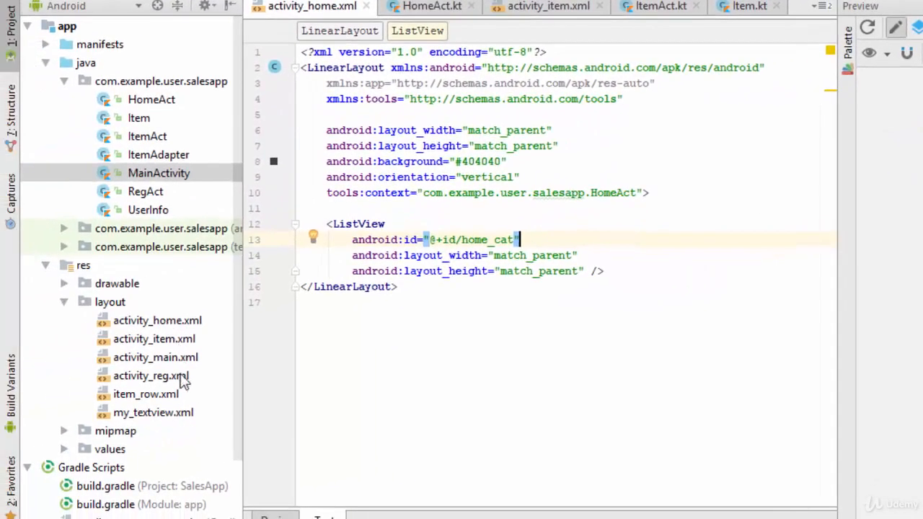
Set android:textColor to #fff on the item name and price TextViews in item_row.xml
click(138, 394)
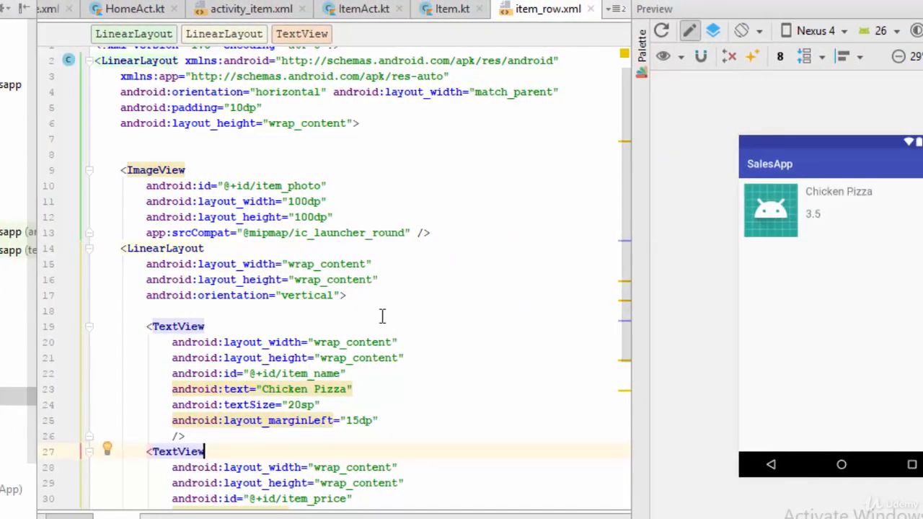
mouse_move(626, 220)
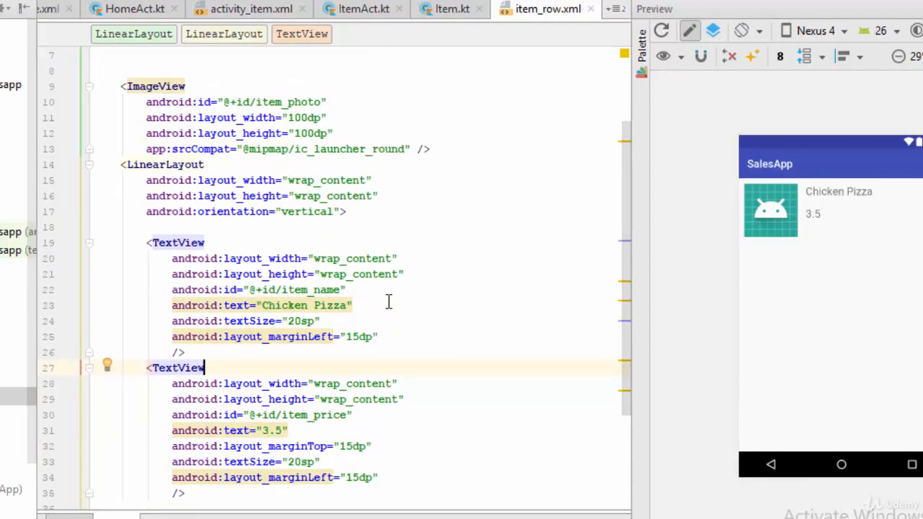
text(textColor=")
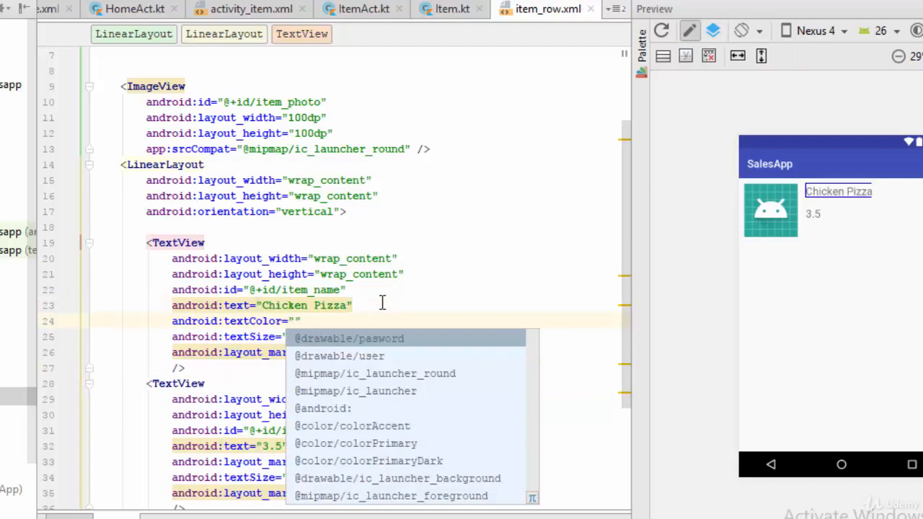
text(#fff)
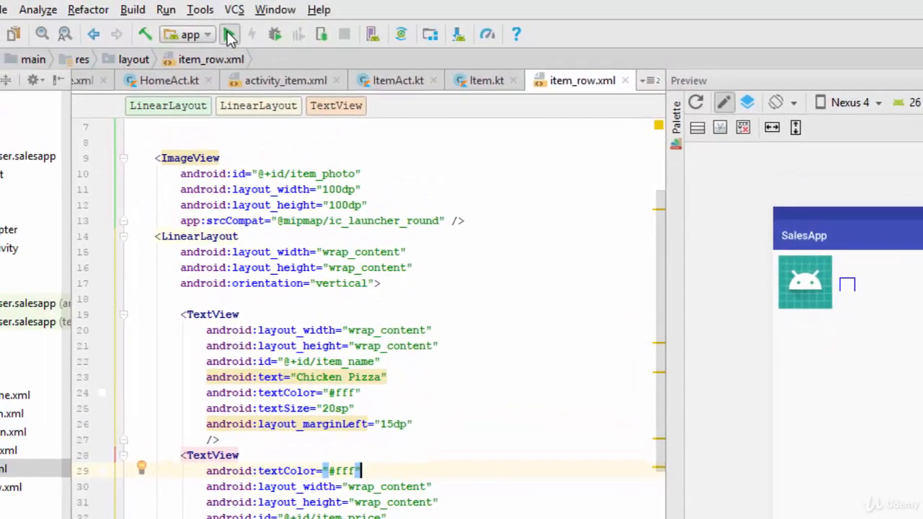
Rerun the app on the Nexus 5X API 22 emulator
click(228, 34)
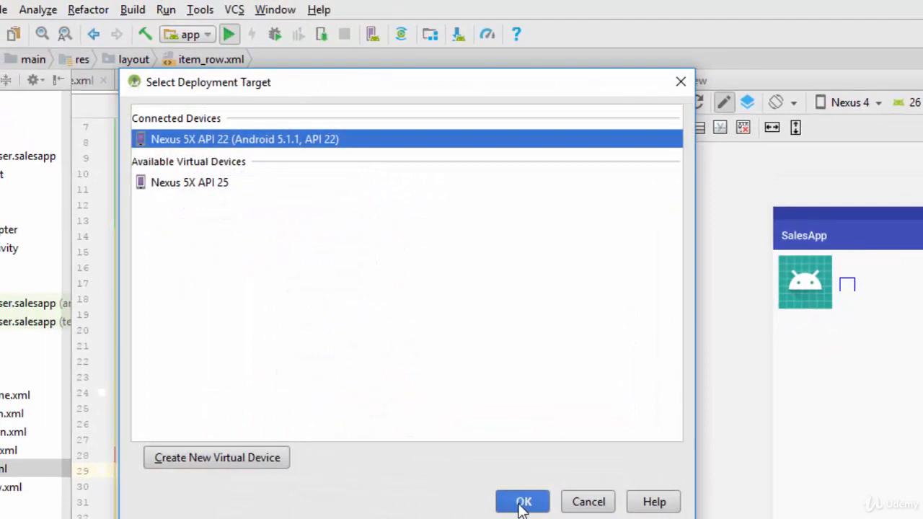
click(522, 501)
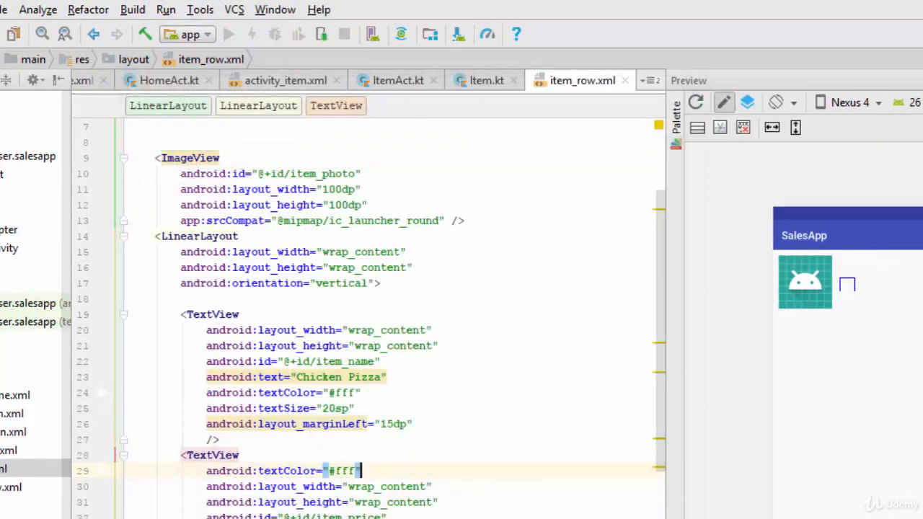
click(228, 33)
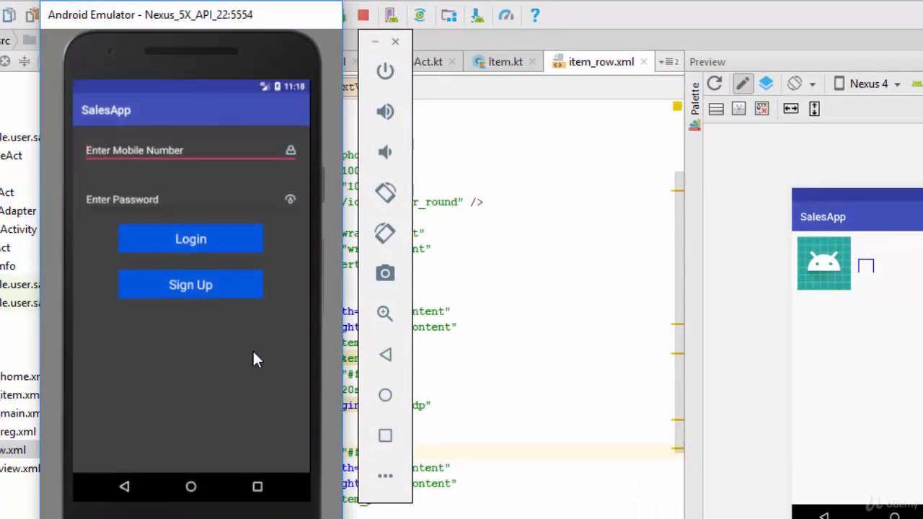
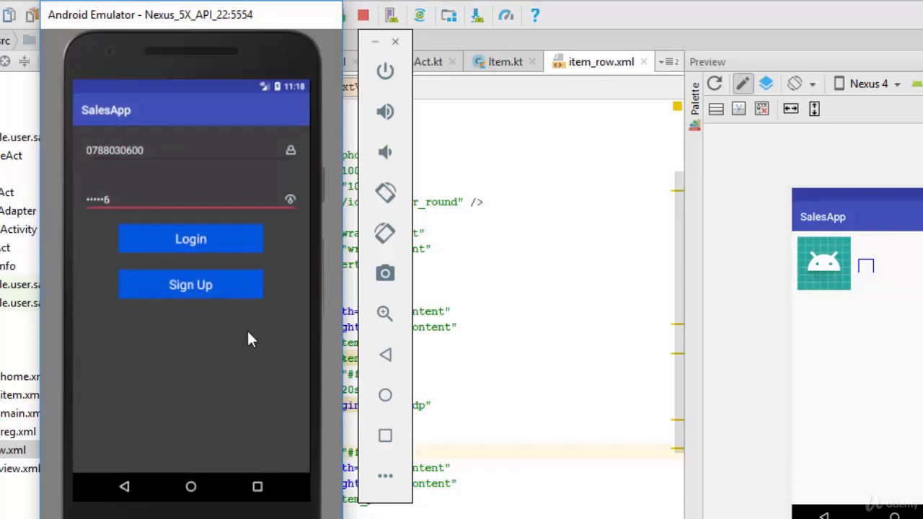
Log in to SalesApp and open the Pizza category
click(190, 239)
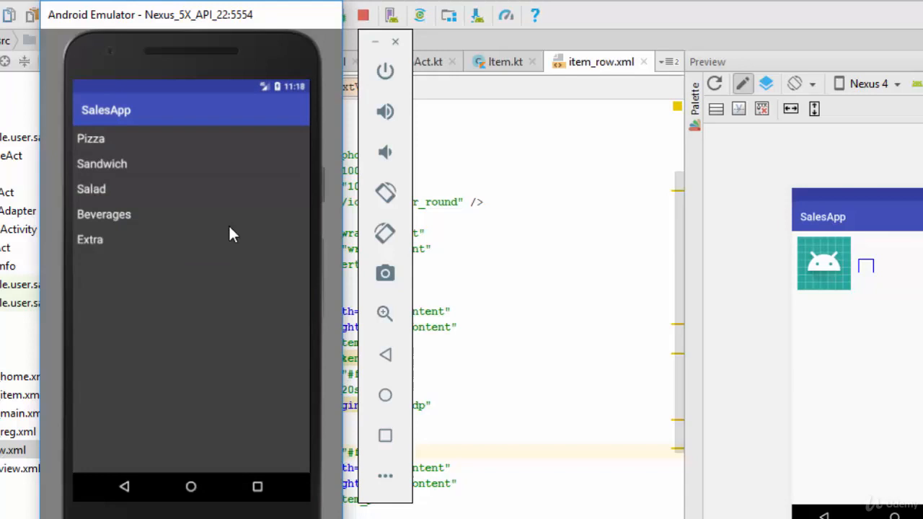
mouse_move(123, 149)
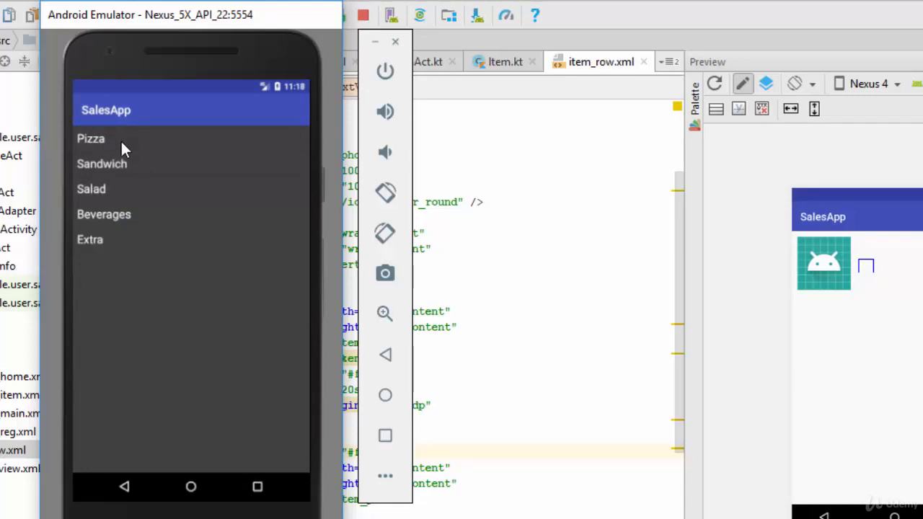
click(90, 139)
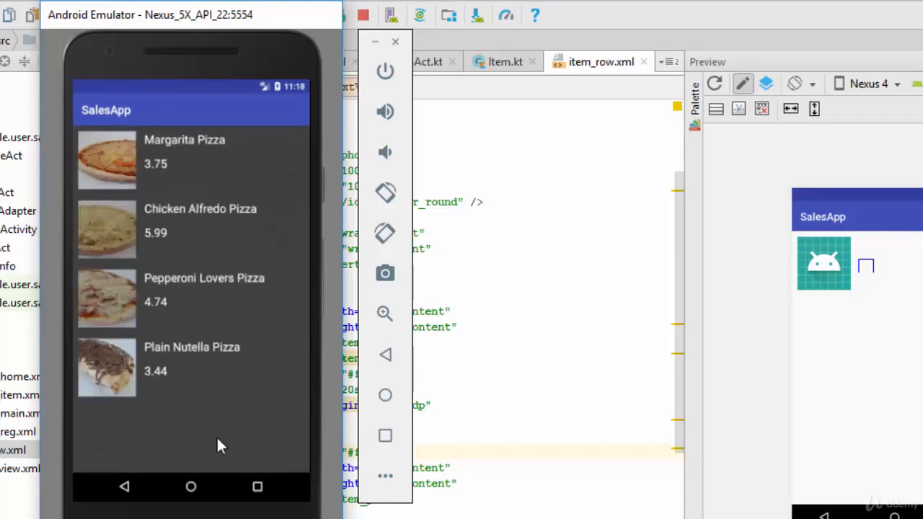